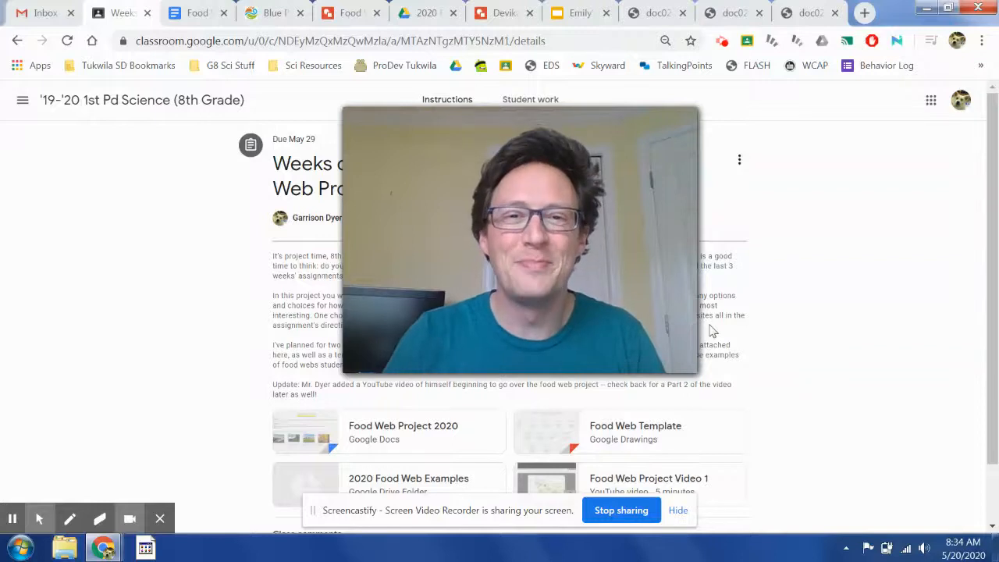
{"action": "mouse_move", "coordinate": [404, 161]}
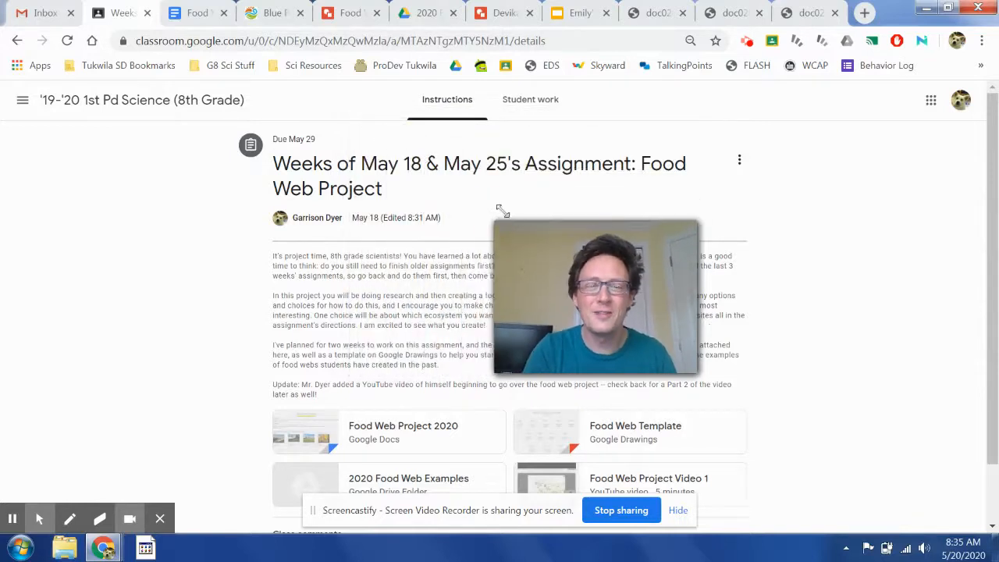
{"action": "mouse_move", "coordinate": [521, 256]}
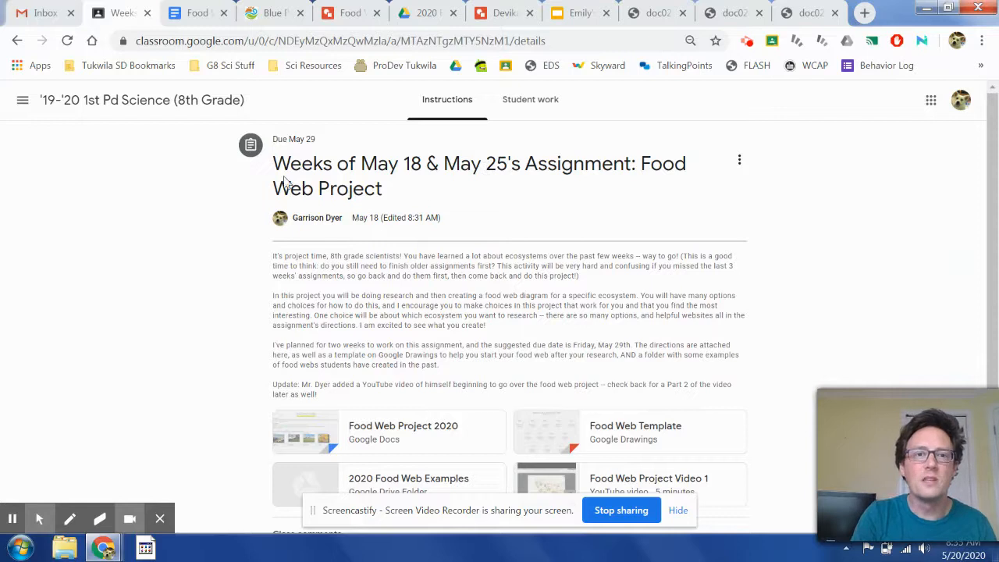
{"action": "mouse_move", "coordinate": [500, 172]}
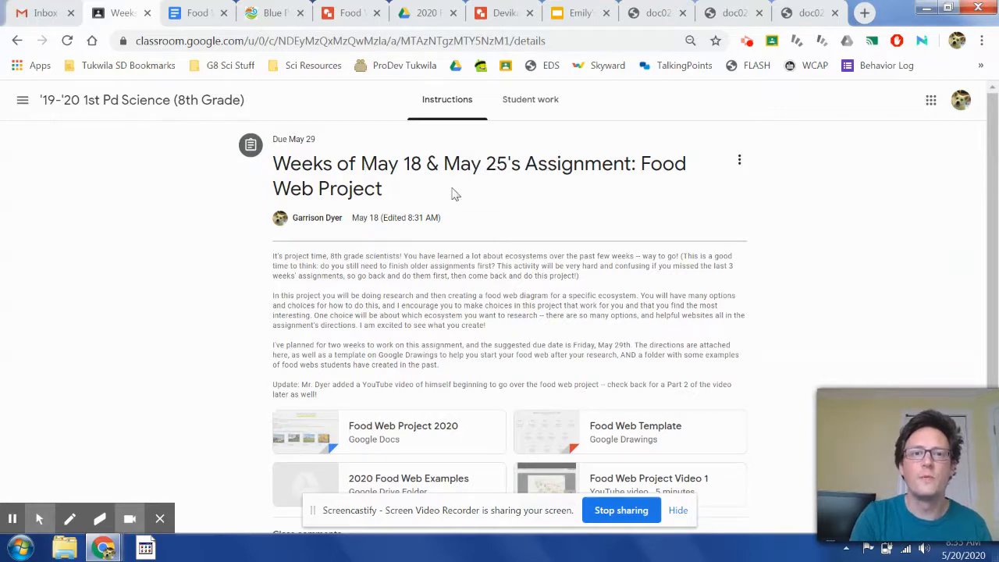
Scroll the assignment page to reveal all four attachments, including Food Web Project Video 1
{"action": "scroll", "scroll_direction": "down", "scroll_amount": 3}
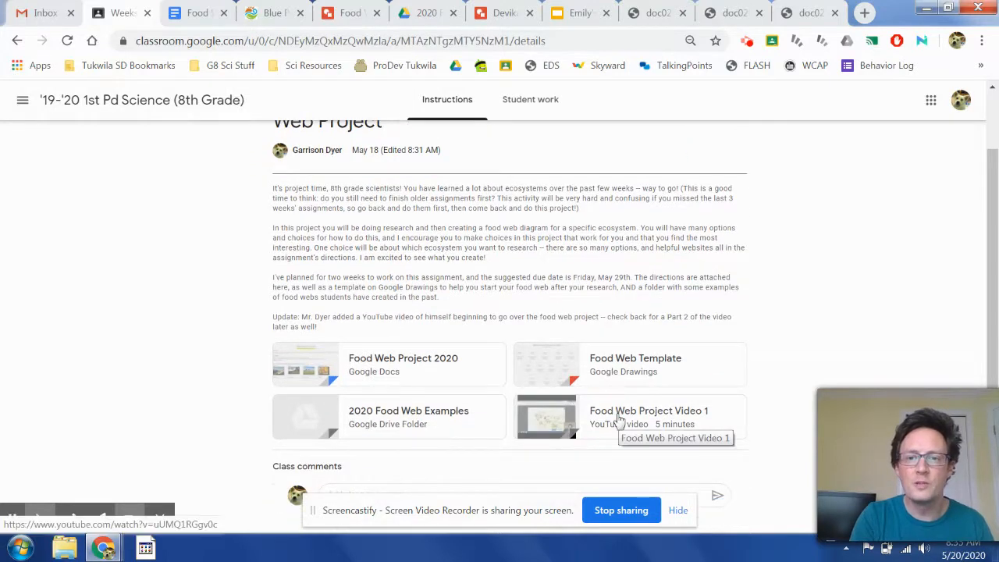
{"action": "mouse_move", "coordinate": [672, 418]}
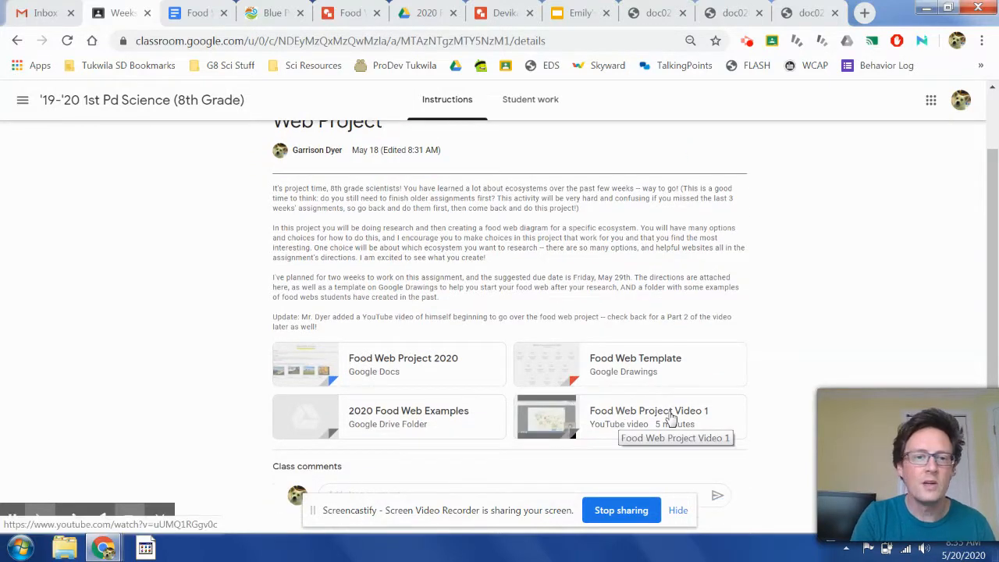
{"action": "mouse_move", "coordinate": [414, 367]}
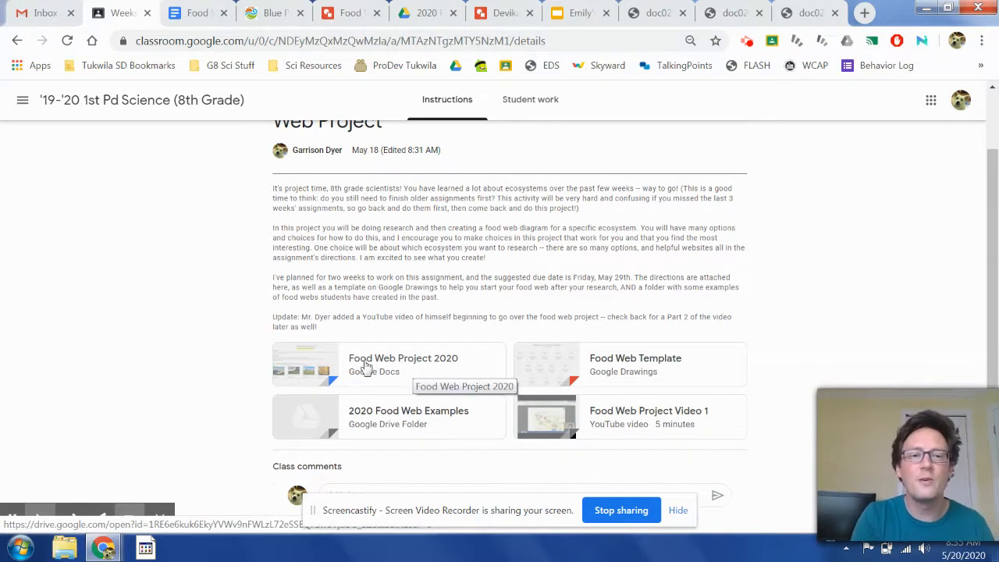
{"action": "mouse_move", "coordinate": [378, 367]}
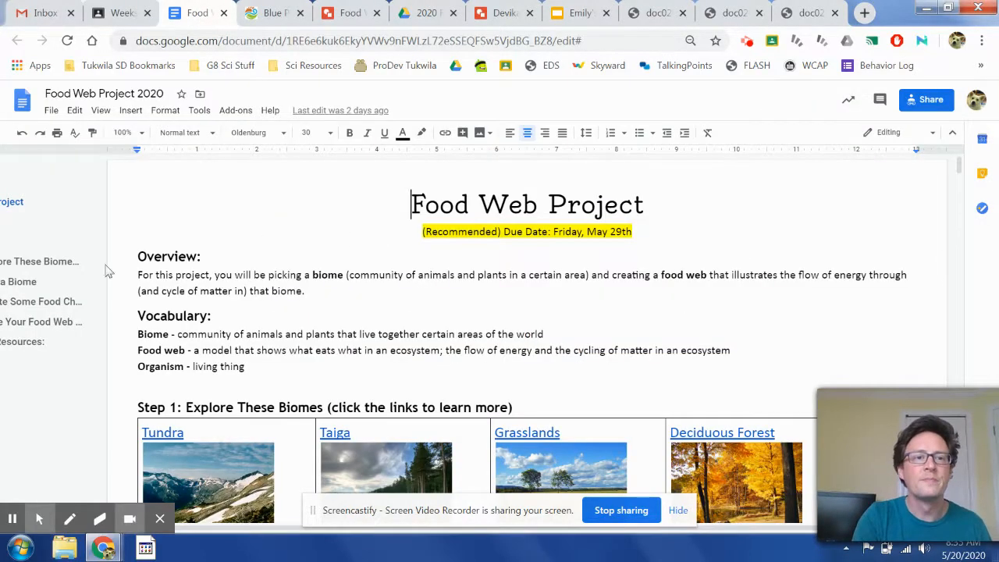
{"action": "left_click_drag", "start_coordinate": [138, 256], "coordinate": [270, 280]}
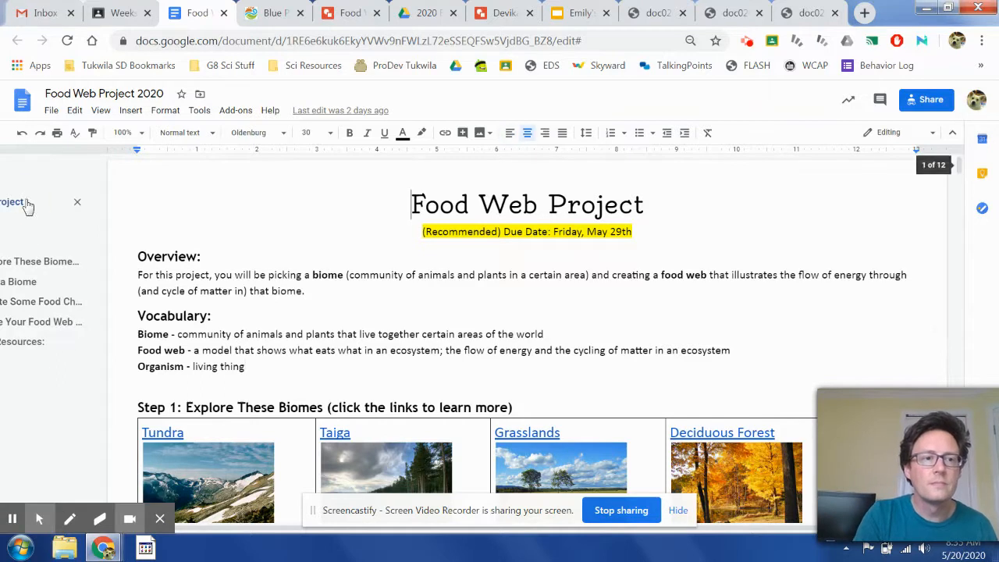
{"action": "mouse_move", "coordinate": [59, 238]}
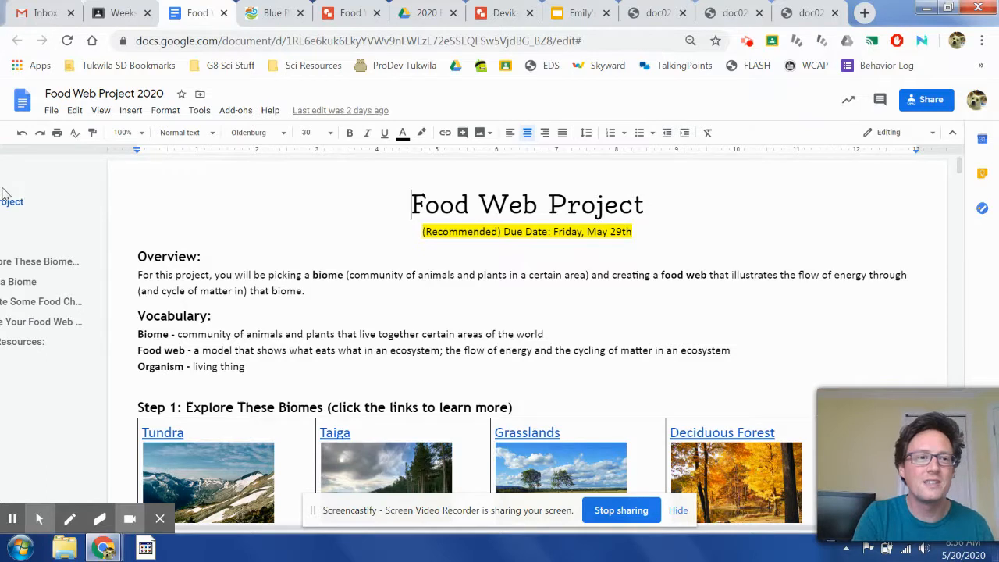
{"action": "mouse_move", "coordinate": [230, 295]}
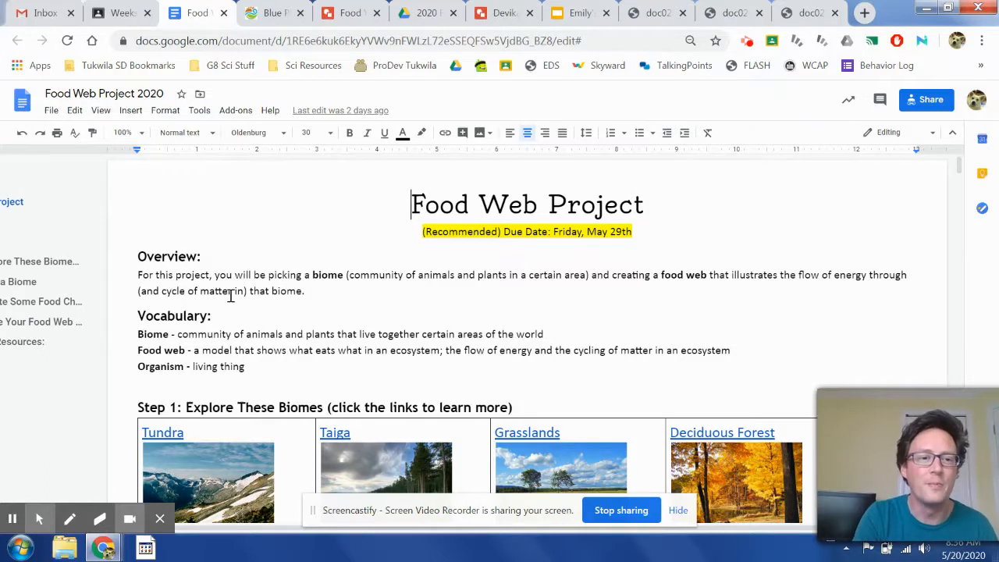
{"action": "scroll", "scroll_direction": "down", "scroll_amount": 3}
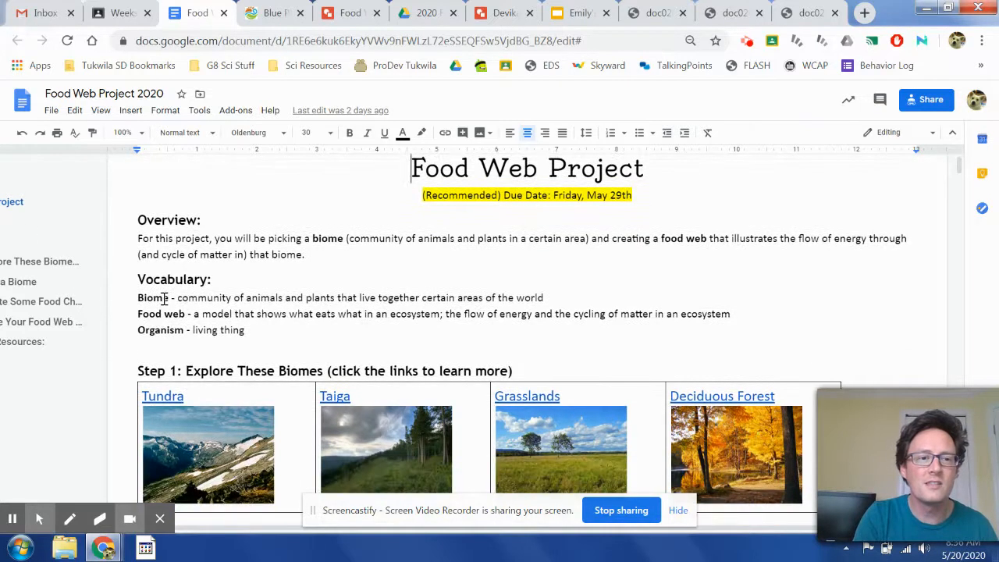
{"action": "scroll", "scroll_direction": "down", "scroll_amount": 3}
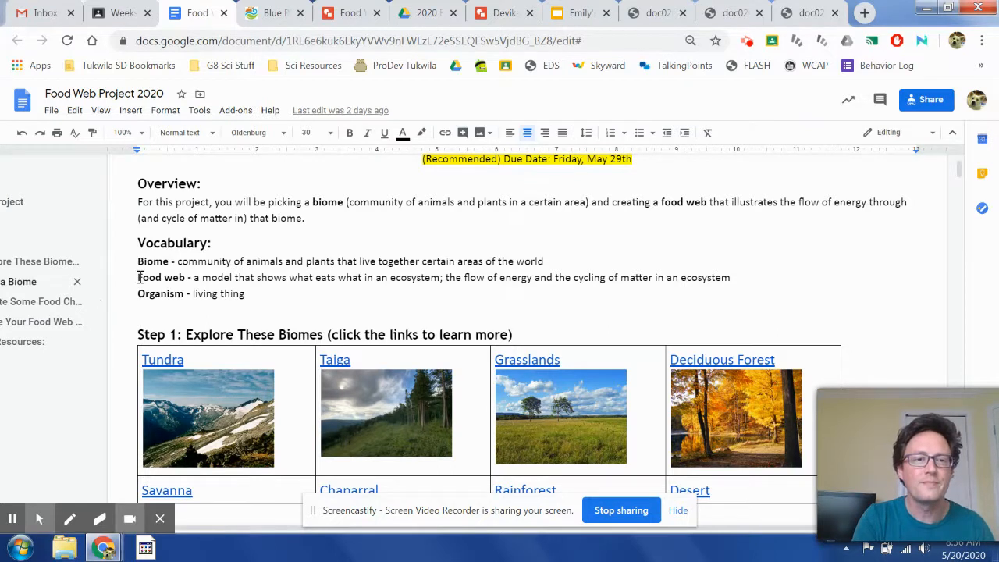
{"action": "scroll", "scroll_direction": "down", "scroll_amount": 3}
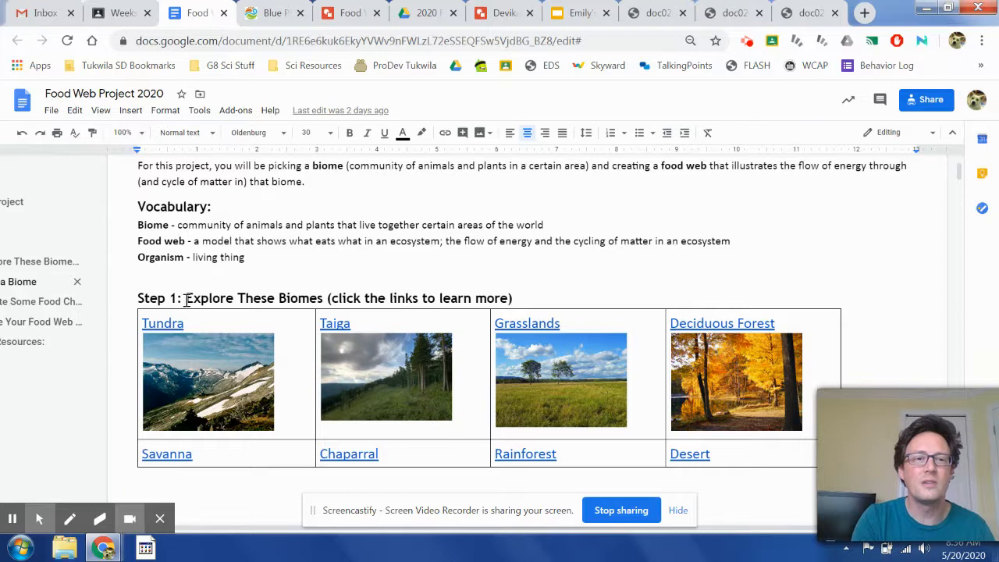
{"action": "mouse_move", "coordinate": [348, 298]}
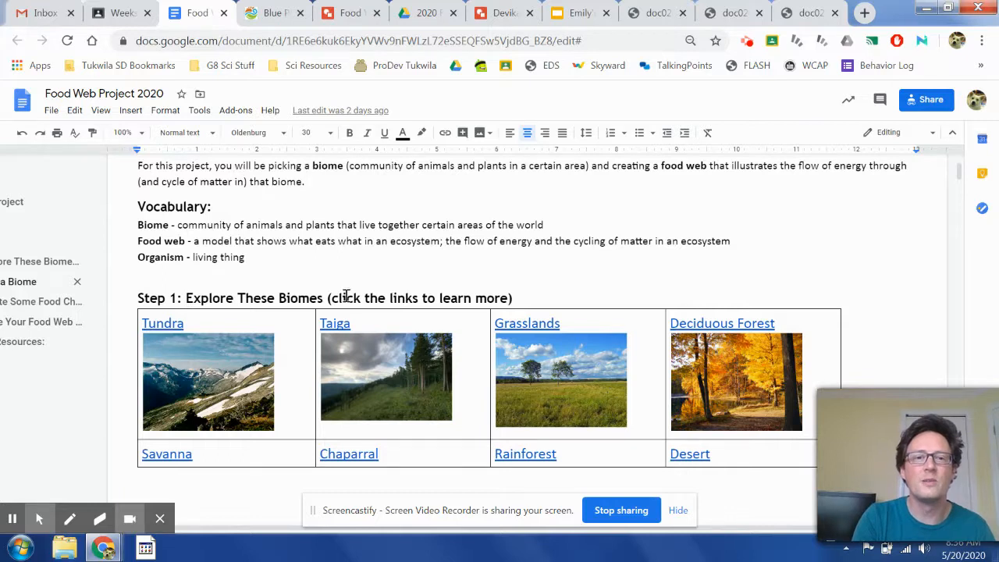
Scroll the biome table past the Tundra link and switch to the Blue Planet Biomes tab
{"action": "scroll", "scroll_direction": "down", "scroll_amount": 3}
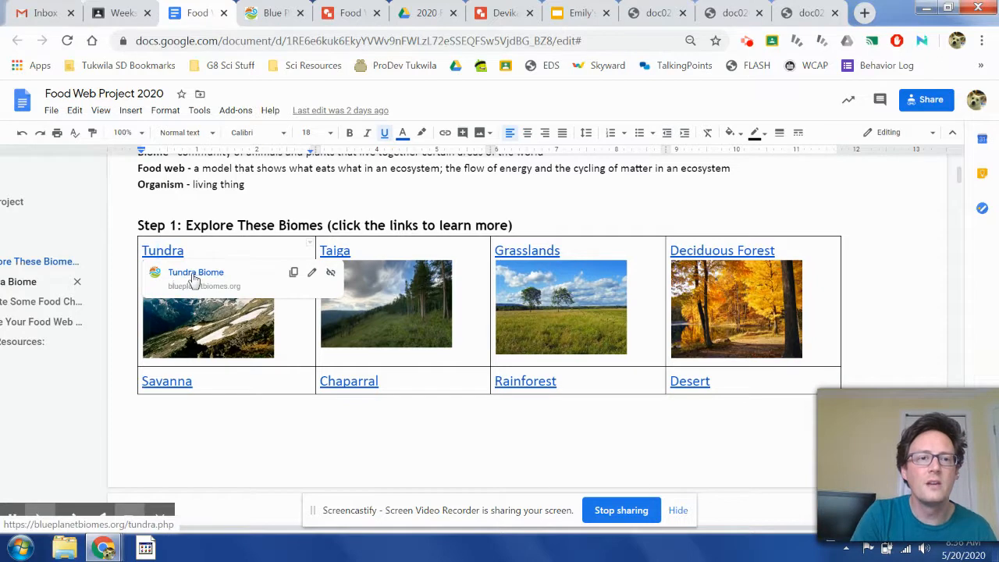
{"action": "mouse_move", "coordinate": [185, 282]}
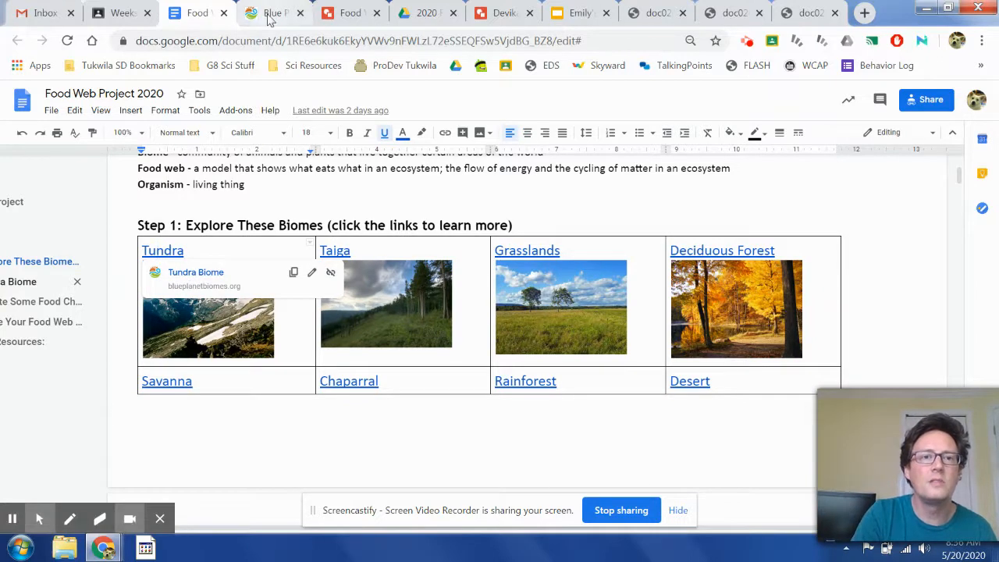
{"action": "left_click", "coordinate": [271, 13]}
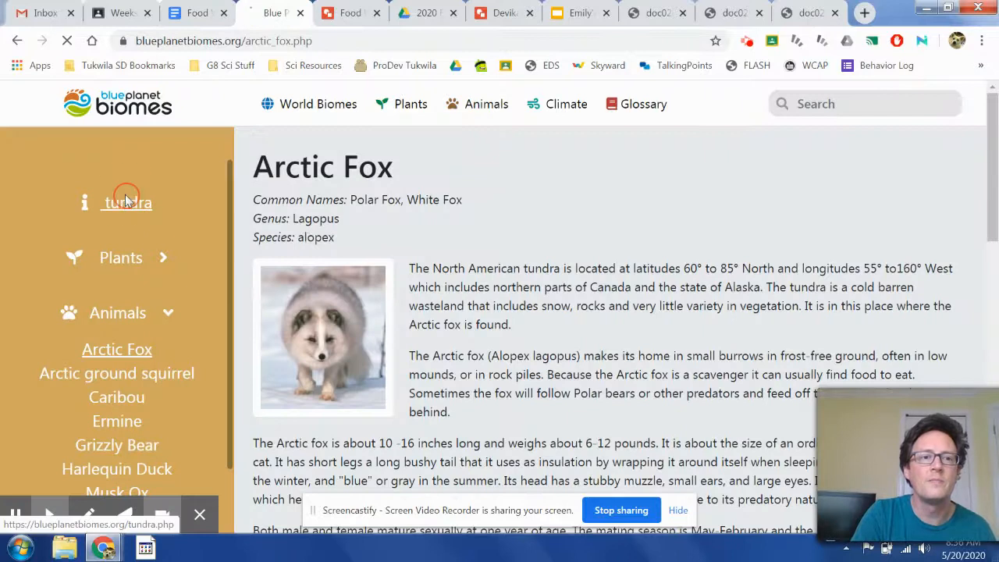
Open the Tundra Biome overview and skim its location, climate, plants and animals text
{"action": "left_click", "coordinate": [127, 202]}
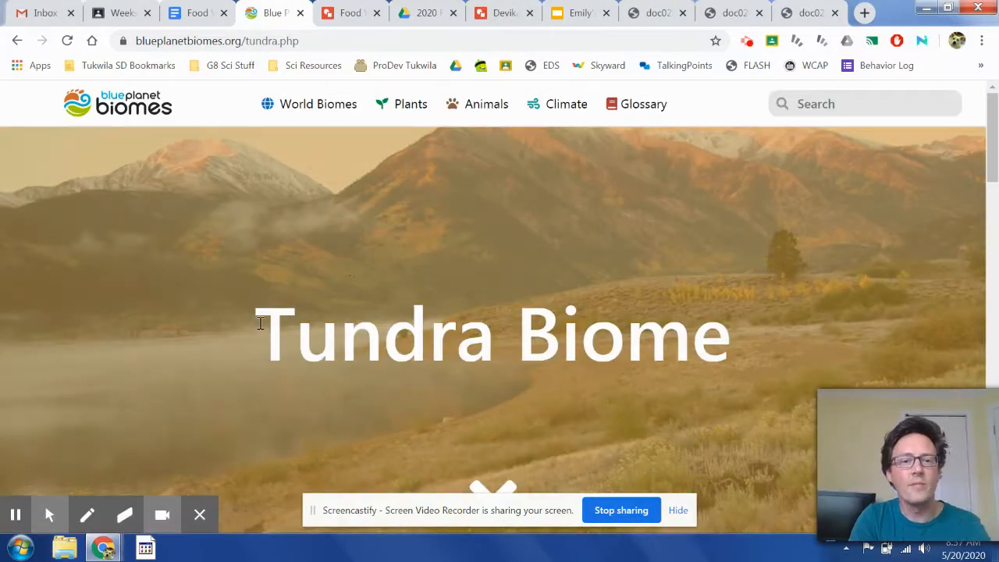
{"action": "scroll", "scroll_direction": "down", "scroll_amount": 3}
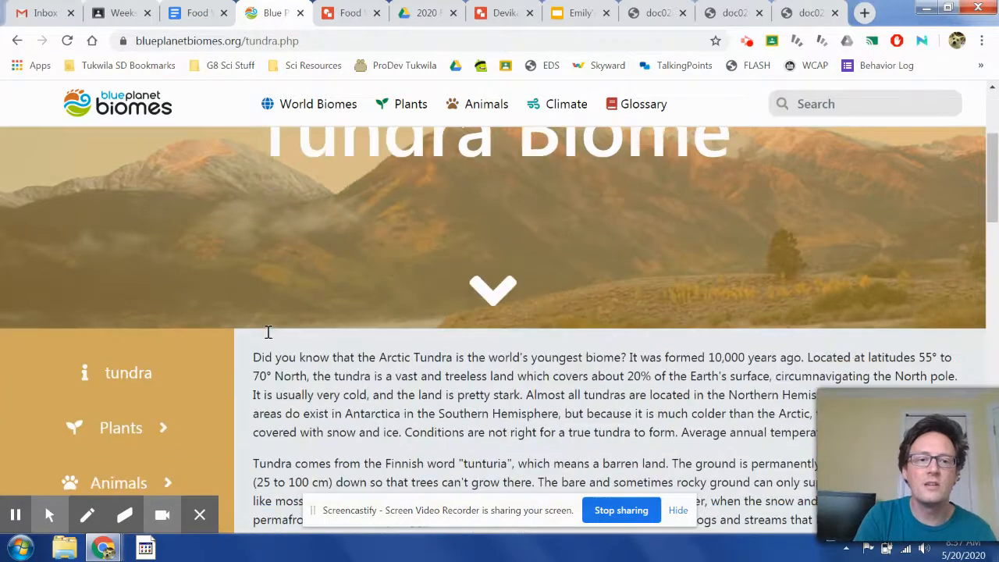
{"action": "scroll", "scroll_direction": "down", "scroll_amount": 3}
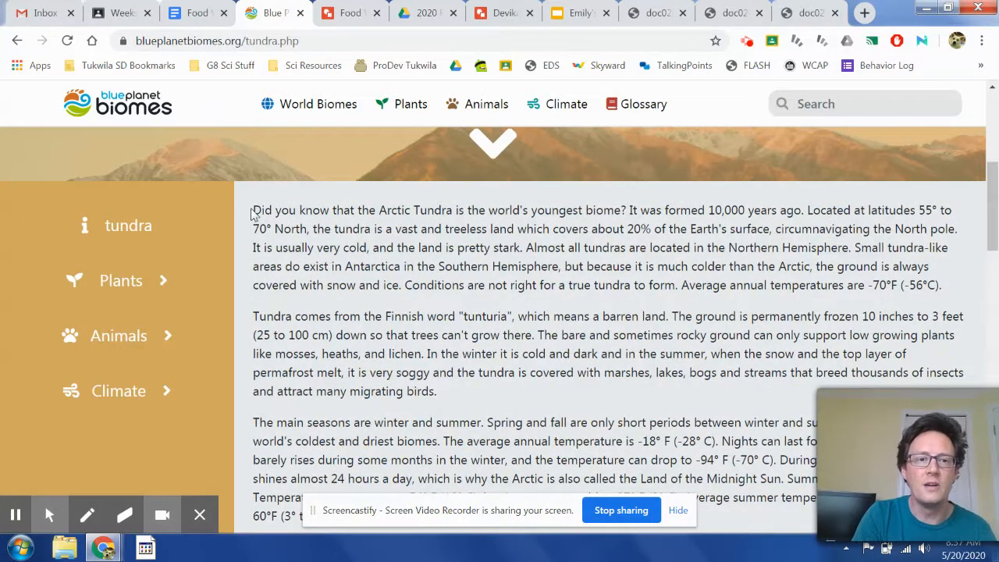
{"action": "scroll", "scroll_direction": "down", "scroll_amount": 3}
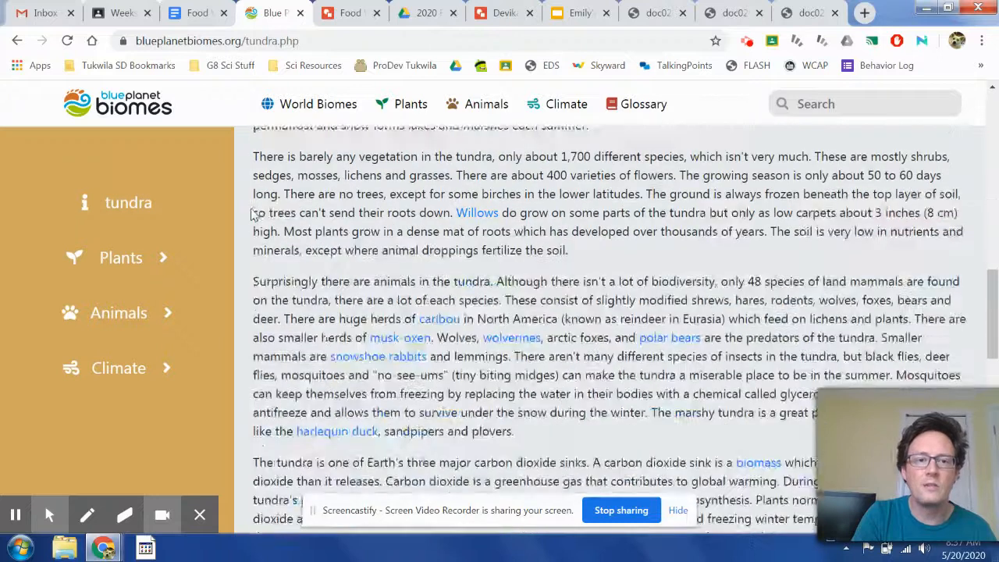
{"action": "scroll", "scroll_direction": "up", "scroll_amount": 3}
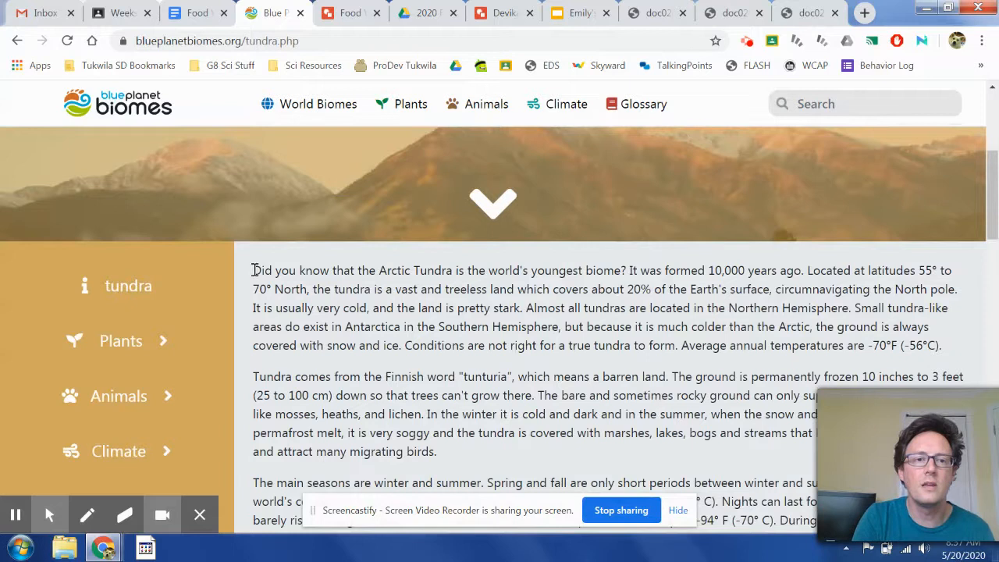
Have Natural Reader read the tundra's opening sentence aloud, then pause and scroll to the seasons
{"action": "left_click_drag", "start_coordinate": [253, 270], "coordinate": [582, 270]}
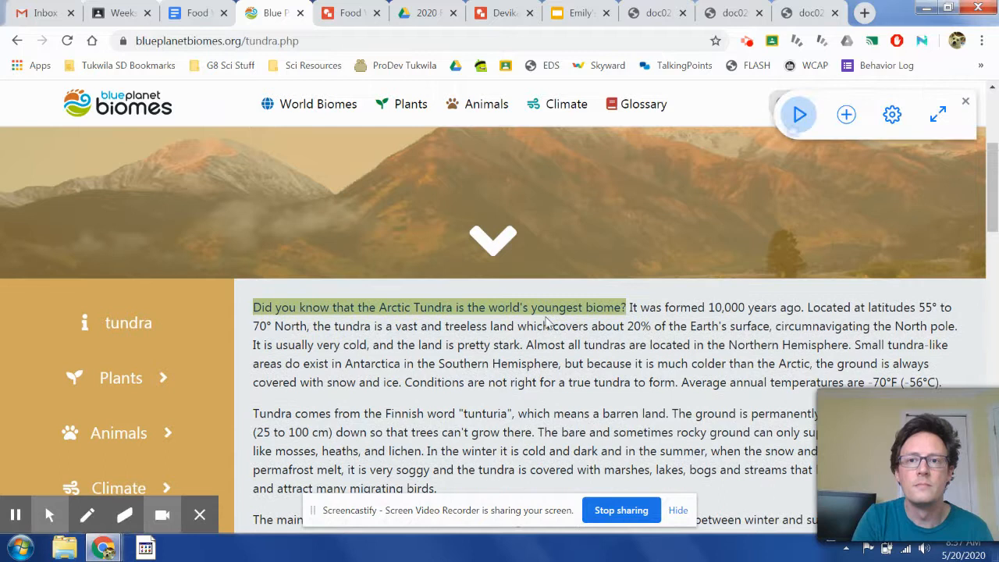
{"action": "left_click", "coordinate": [799, 114]}
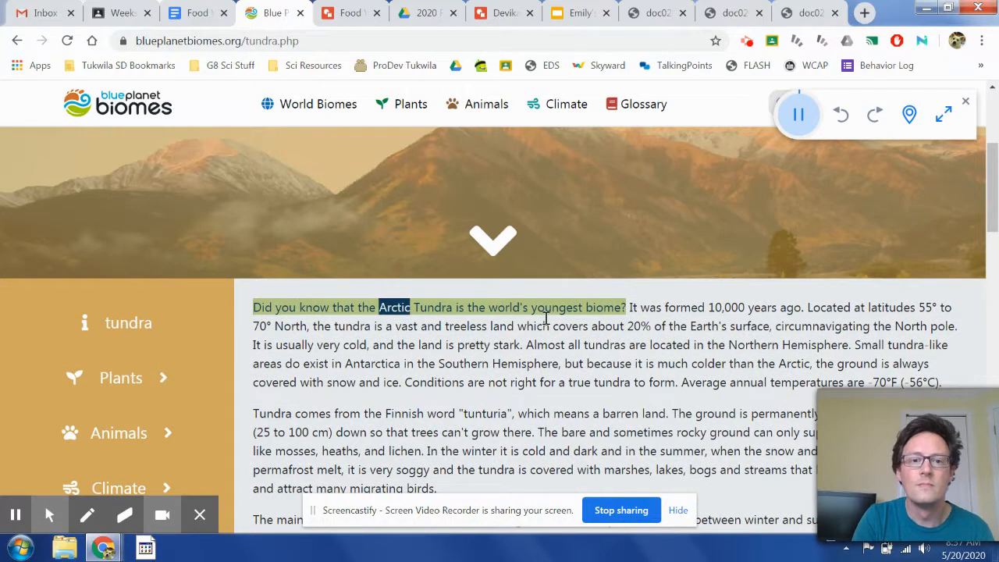
{"action": "double_click", "coordinate": [603, 307]}
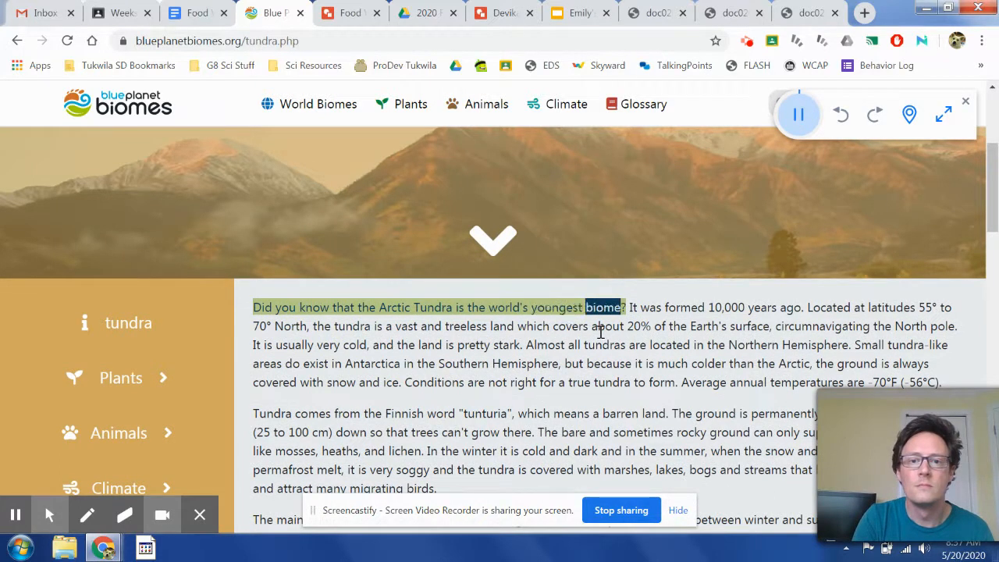
{"action": "left_click", "coordinate": [798, 115]}
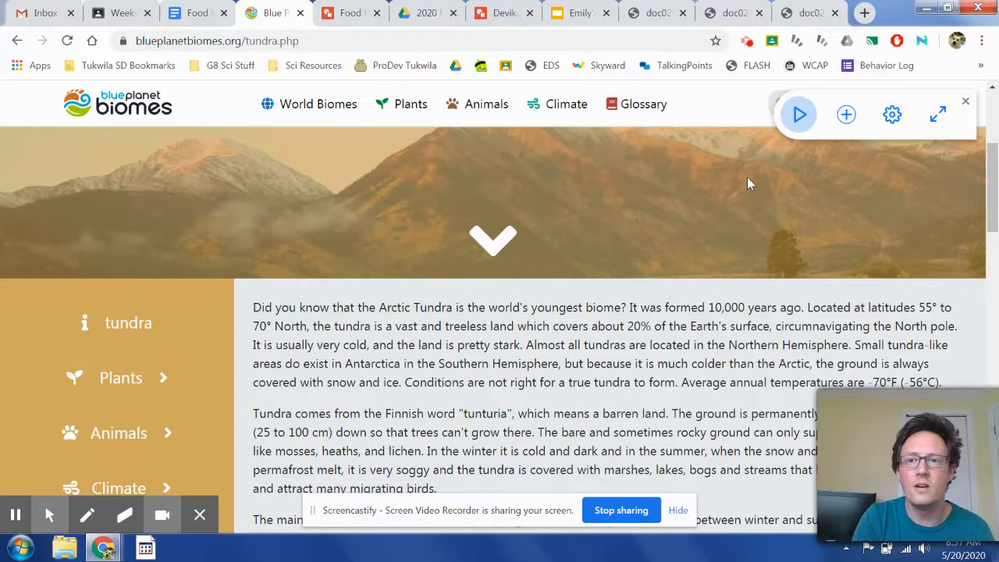
{"action": "mouse_move", "coordinate": [923, 40]}
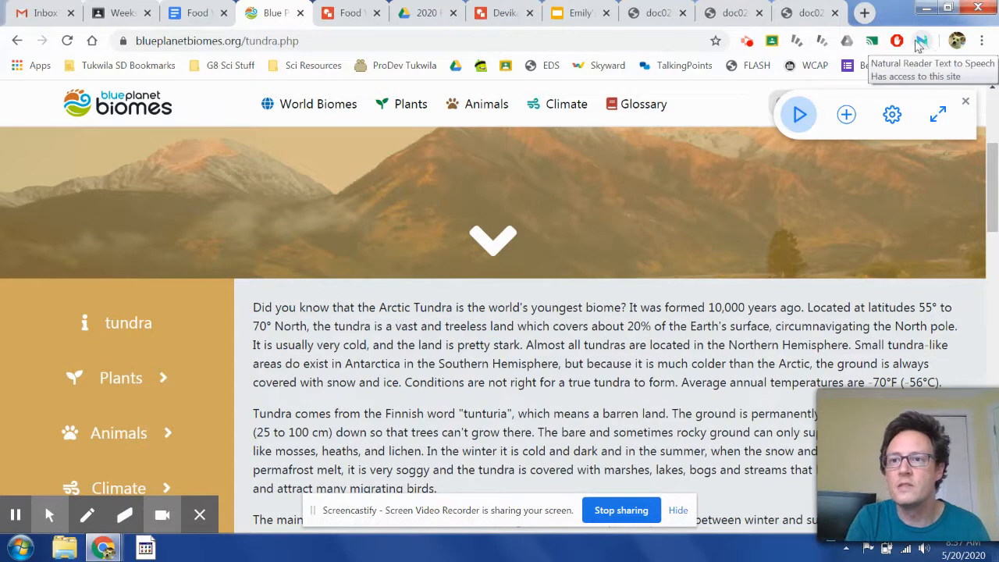
{"action": "mouse_move", "coordinate": [503, 239]}
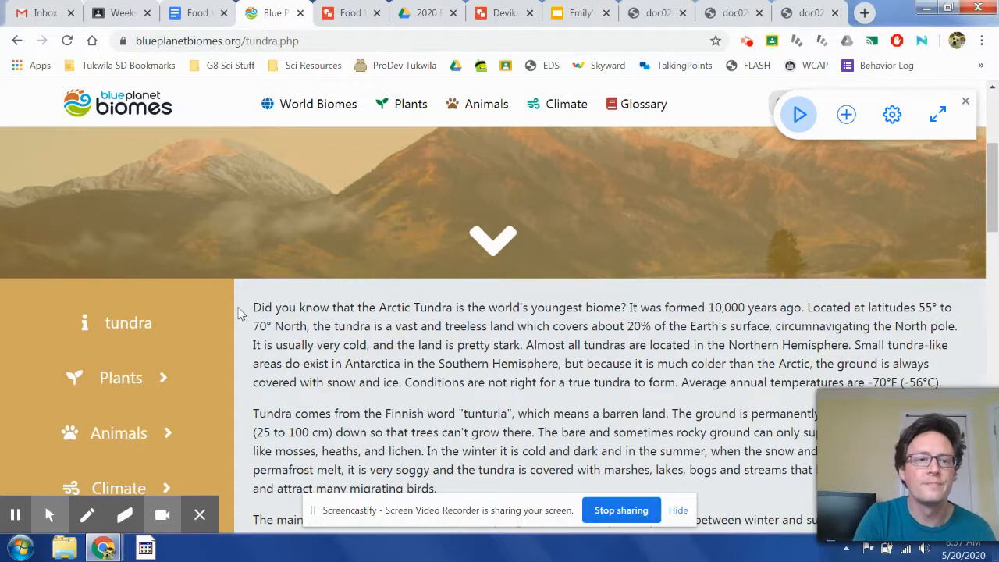
{"action": "scroll", "scroll_direction": "down", "scroll_amount": 3}
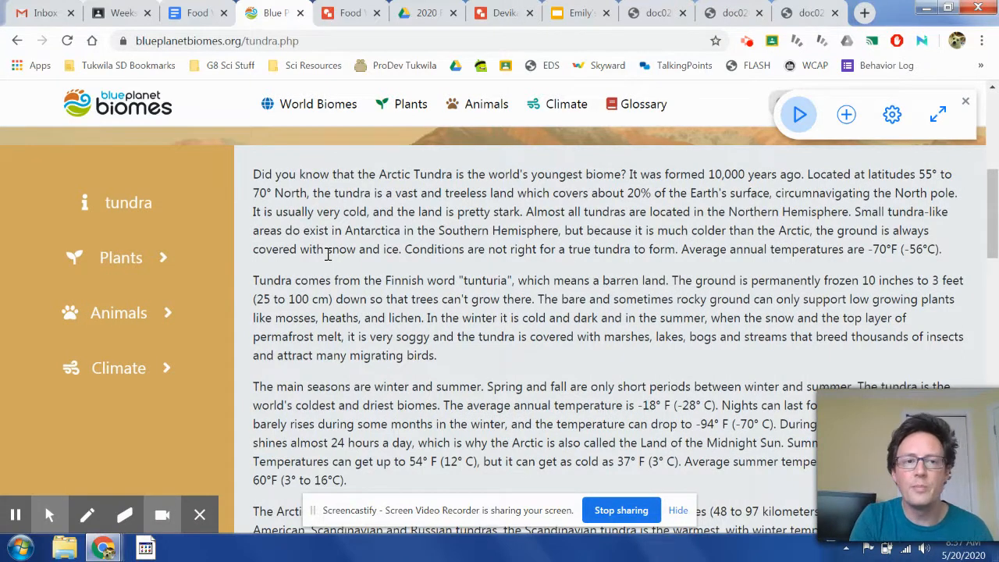
Expand the tundra Plants list, scroll to Animals, and open the Arctic Fox article
{"action": "left_click", "coordinate": [121, 257]}
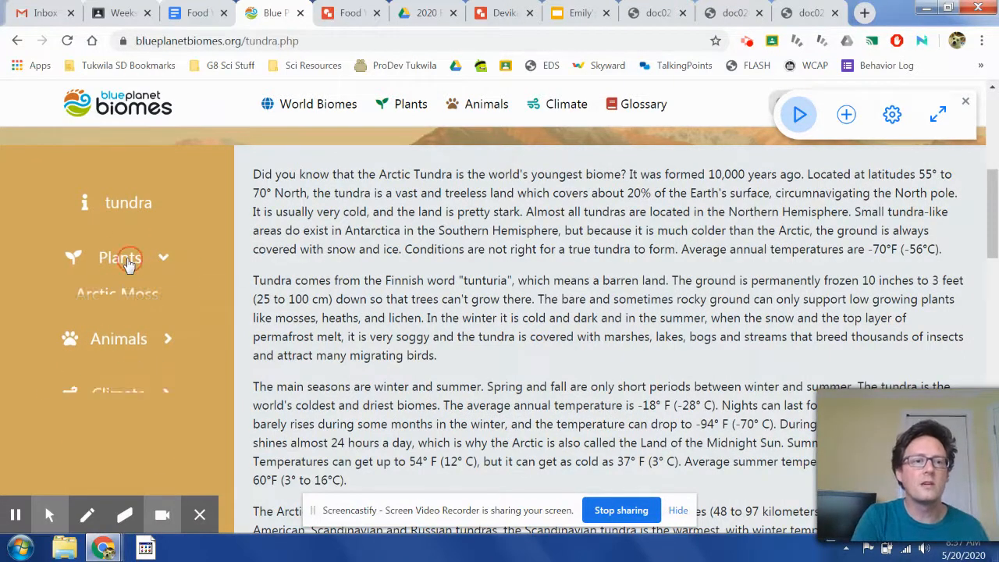
{"action": "left_click", "coordinate": [120, 258]}
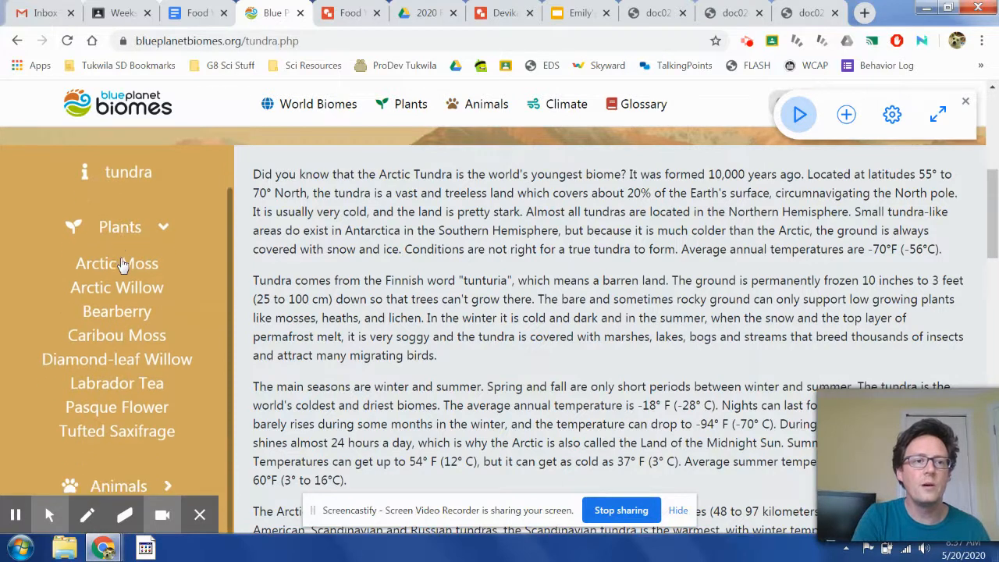
{"action": "mouse_move", "coordinate": [116, 335]}
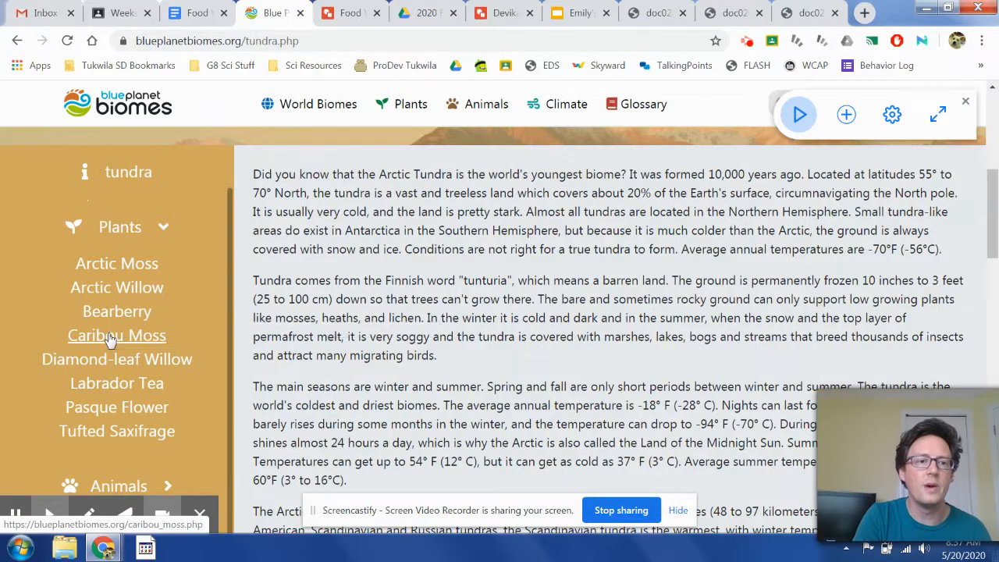
{"action": "scroll", "scroll_direction": "down", "scroll_amount": 3}
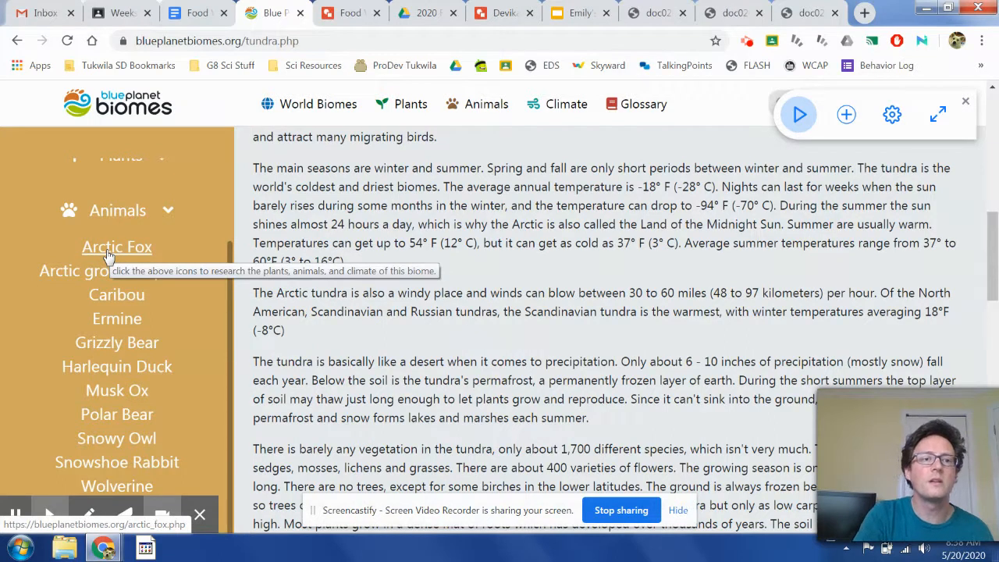
{"action": "left_click", "coordinate": [116, 247]}
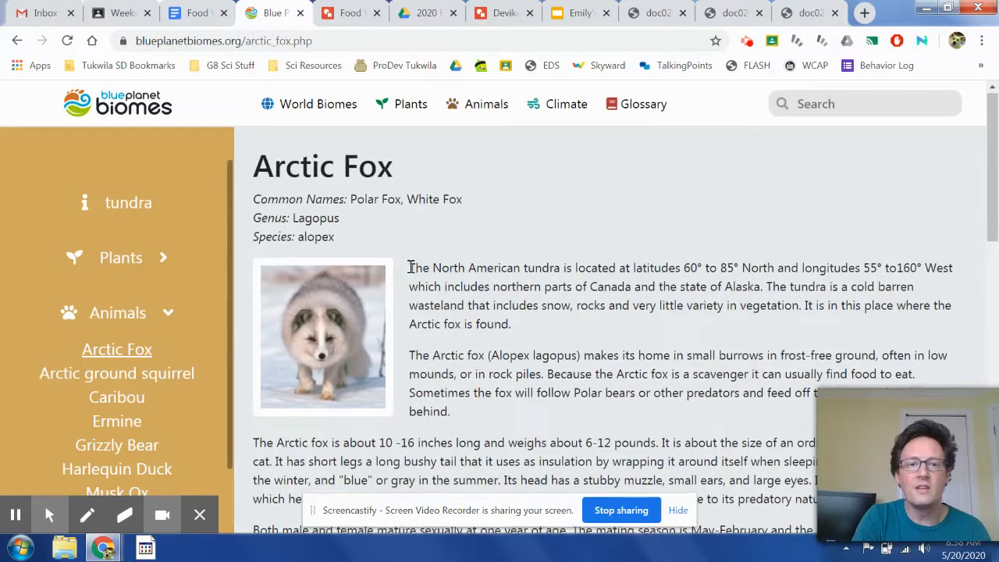
Scroll through the Arctic Fox article to its bibliography and back to the top
{"action": "scroll", "scroll_direction": "down", "scroll_amount": 3}
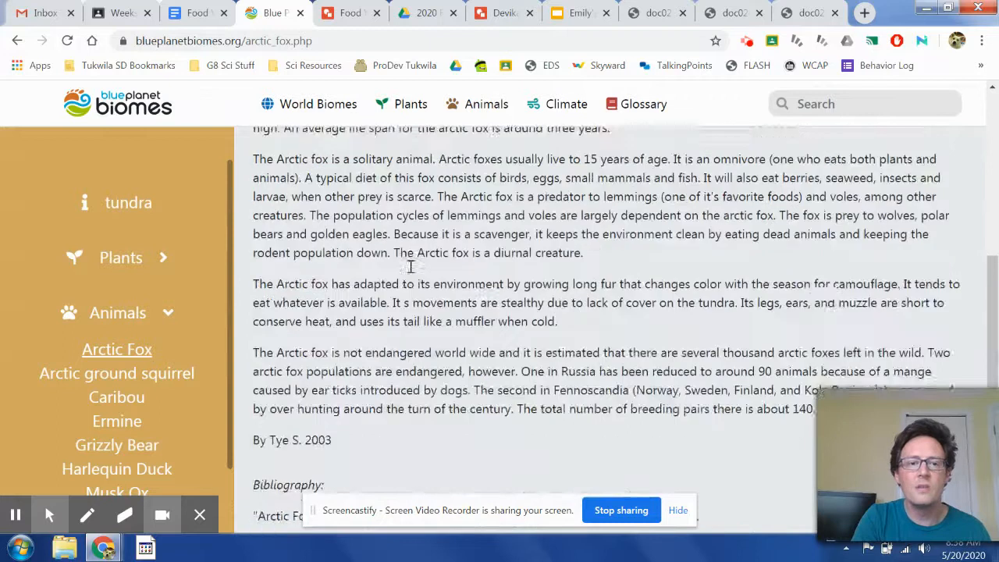
{"action": "scroll", "scroll_direction": "up", "scroll_amount": 3}
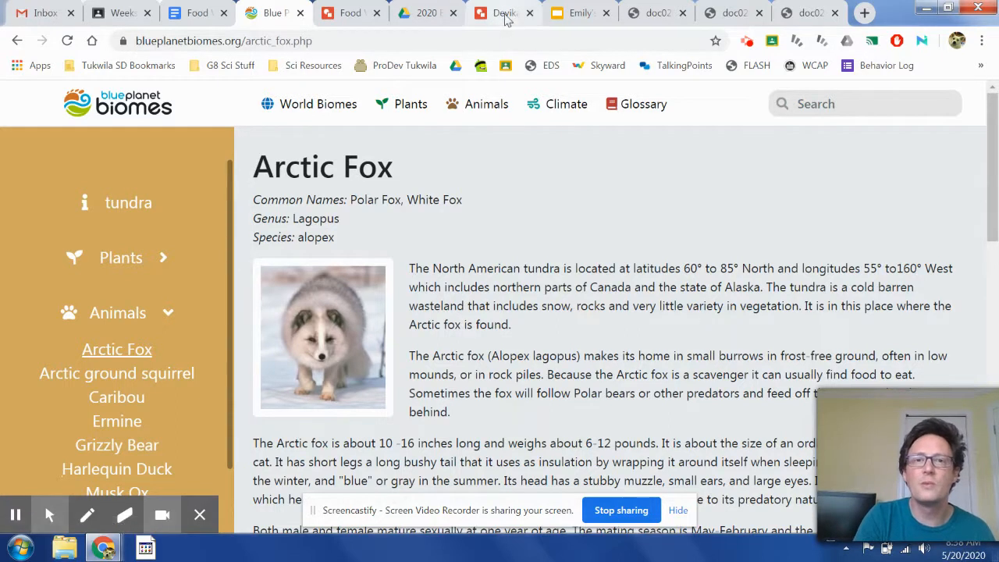
{"action": "mouse_move", "coordinate": [503, 13]}
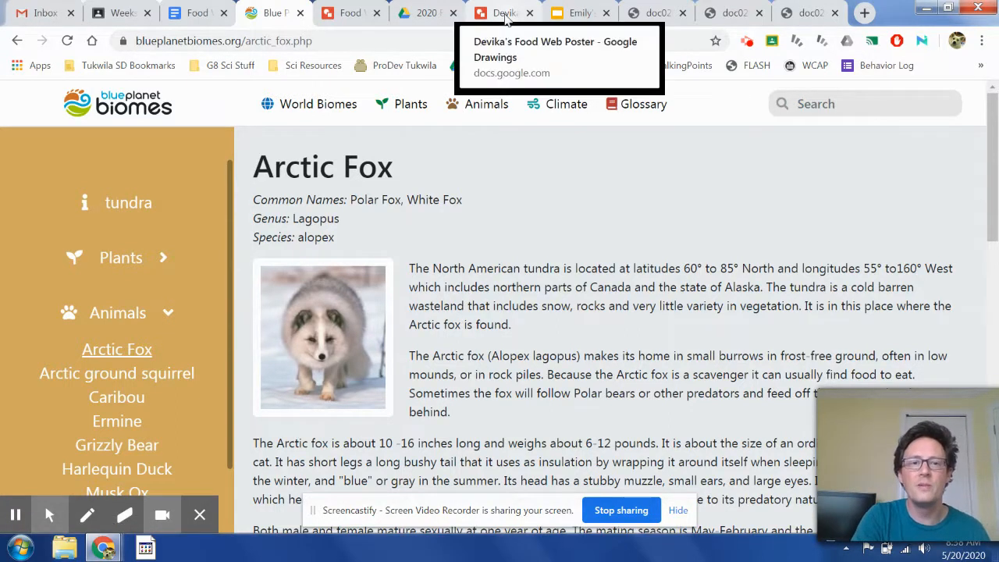
Switch to Devika's African Savanna food web poster in Google Drawings
{"action": "left_click", "coordinate": [503, 13]}
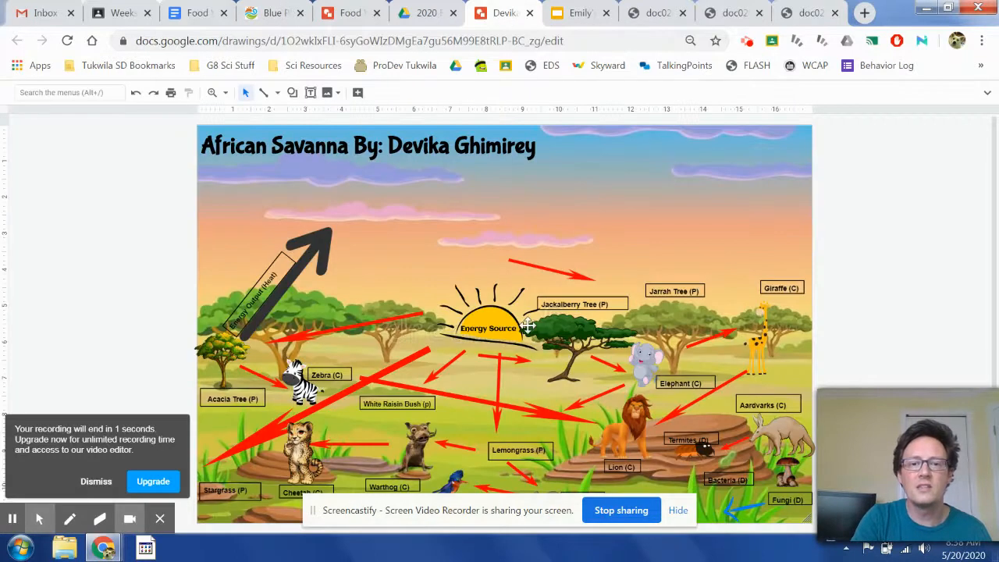
{"action": "mouse_move", "coordinate": [562, 451]}
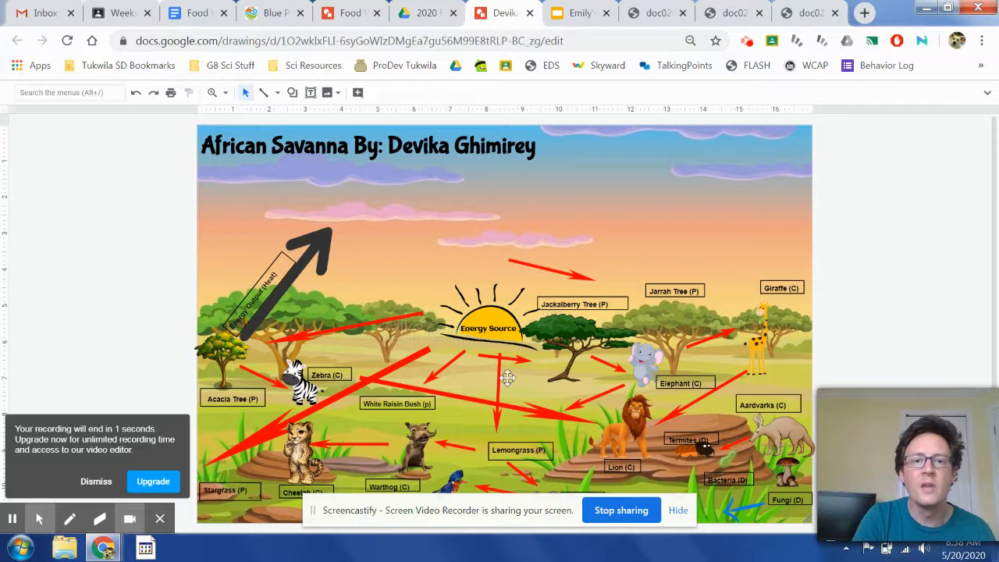
{"action": "mouse_move", "coordinate": [436, 391]}
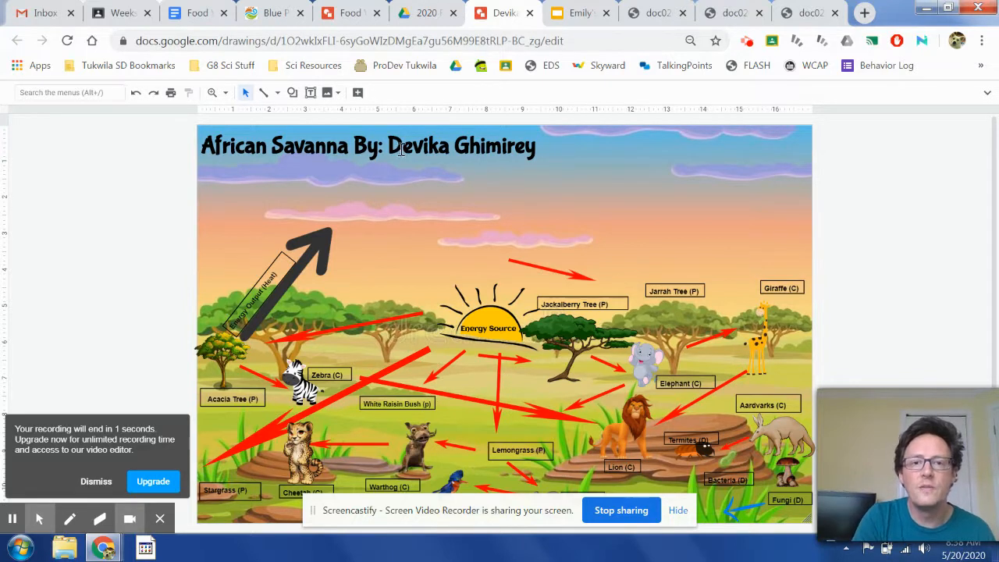
{"action": "mouse_move", "coordinate": [615, 435]}
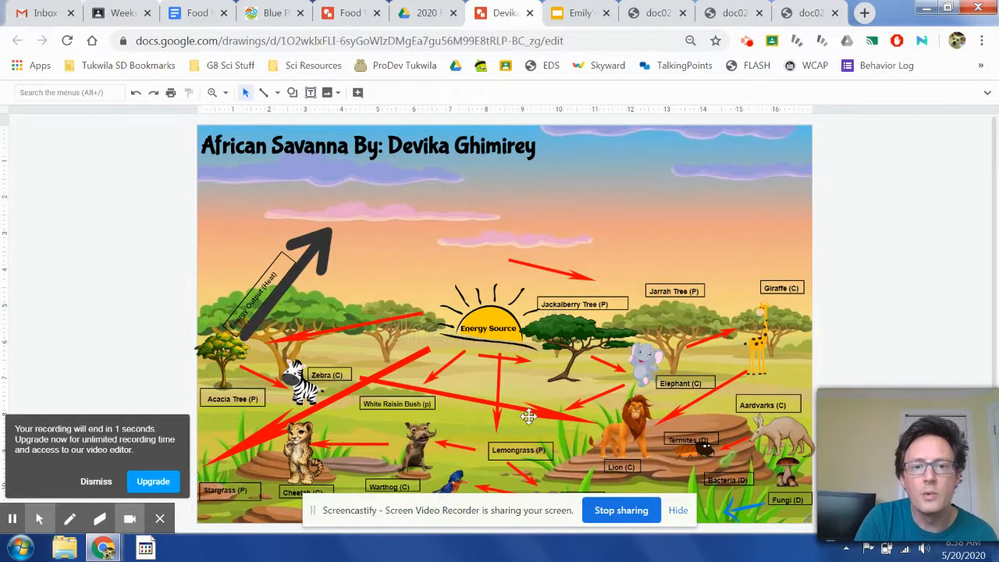
{"action": "mouse_move", "coordinate": [344, 302]}
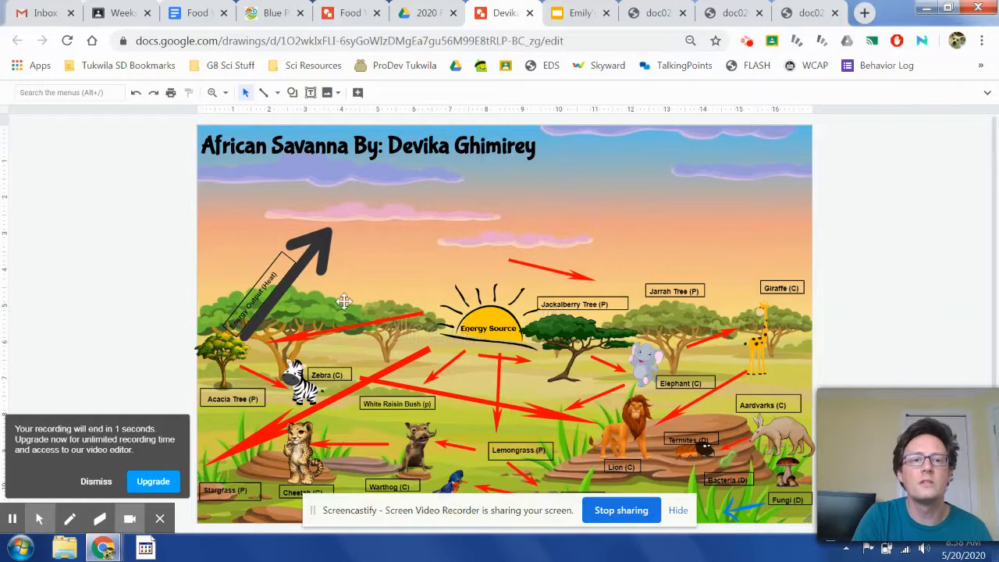
Glance at the project document, then scroll the Arctic Fox article's diet section again
{"action": "left_click", "coordinate": [195, 14]}
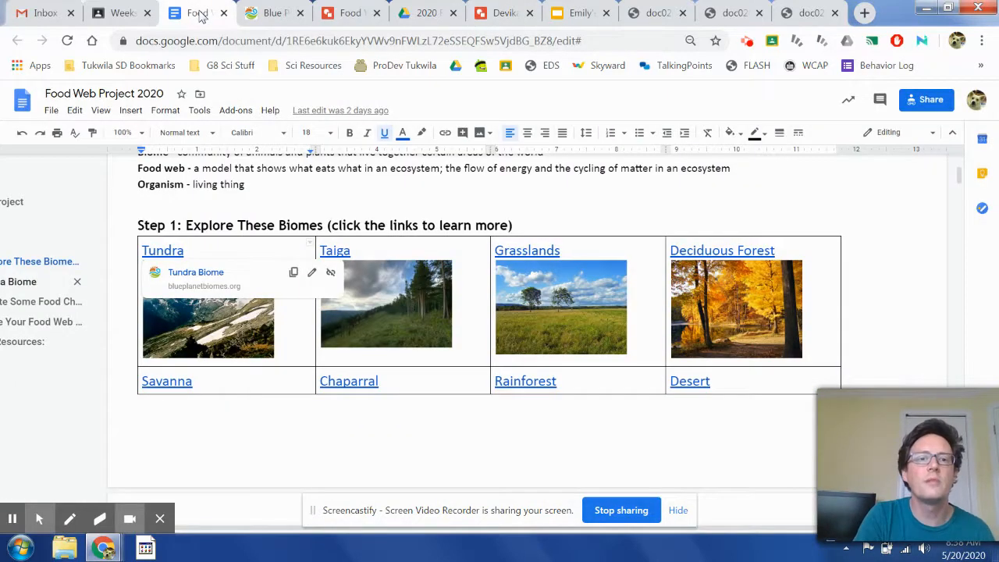
{"action": "left_click", "coordinate": [273, 13]}
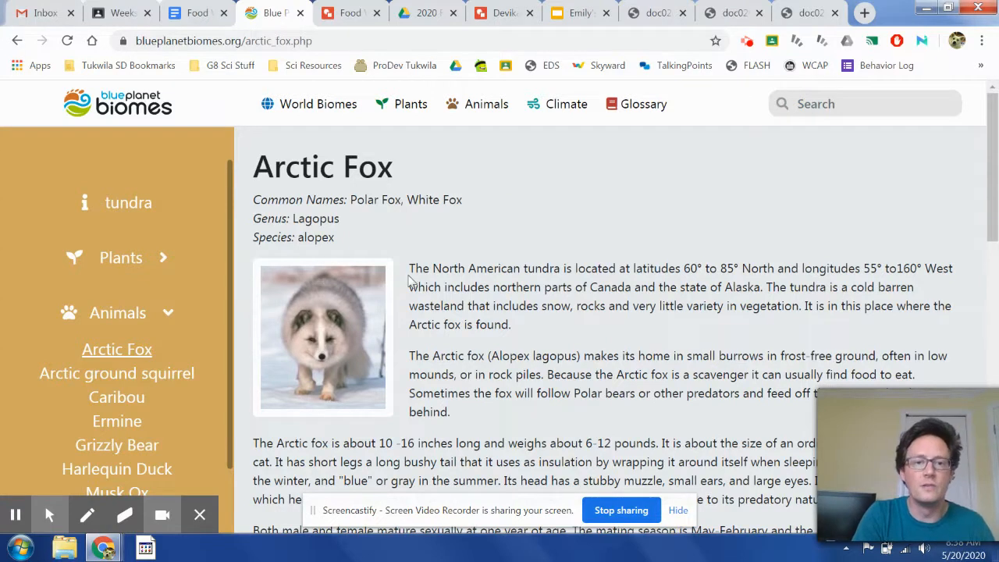
{"action": "scroll", "scroll_direction": "down", "scroll_amount": 3}
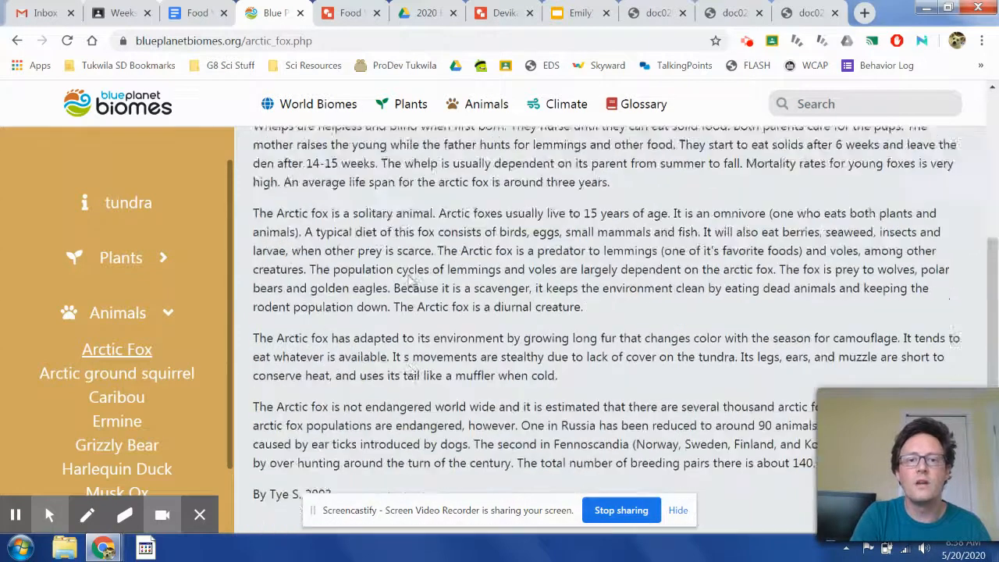
{"action": "scroll", "scroll_direction": "up", "scroll_amount": 3}
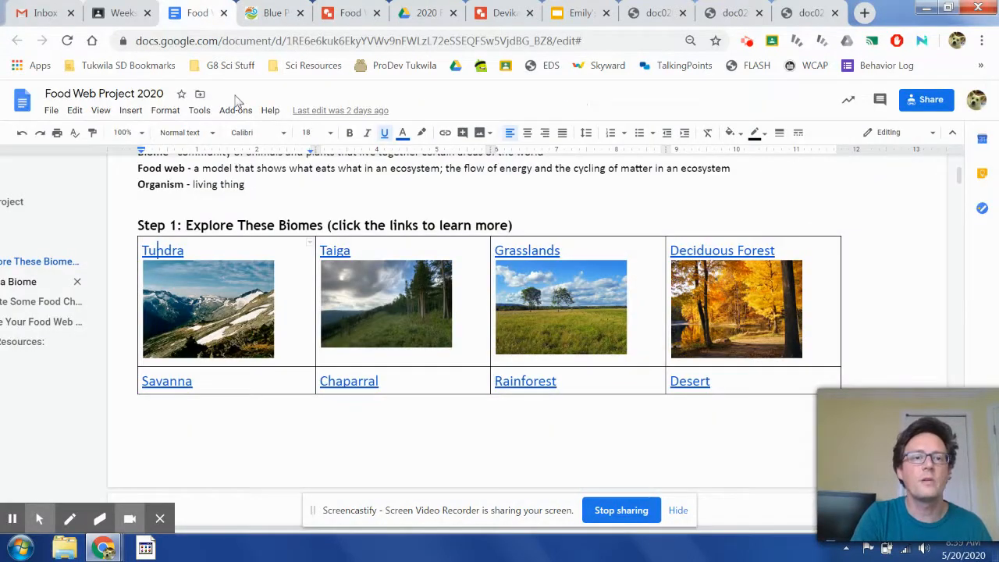
{"action": "mouse_move", "coordinate": [329, 253]}
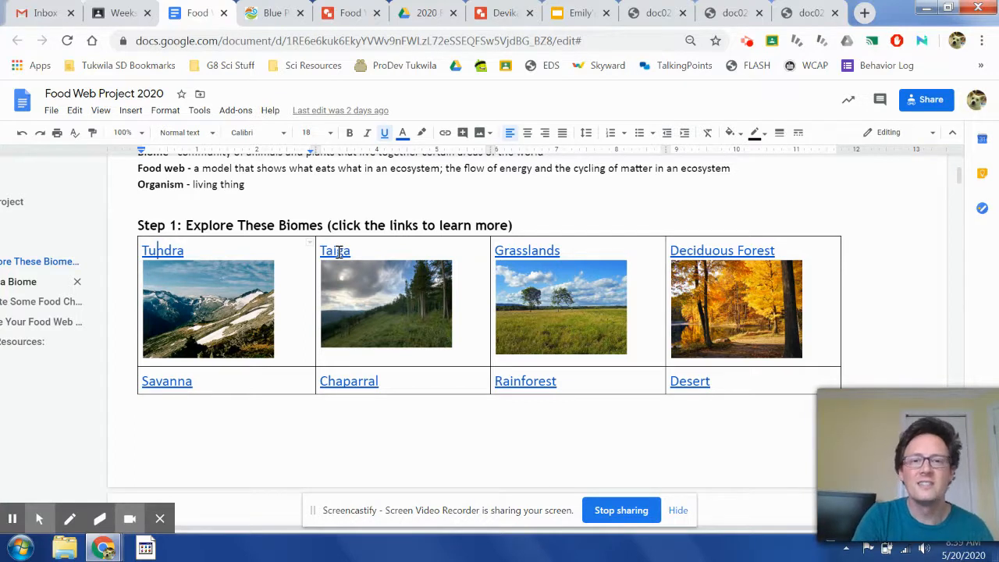
{"action": "mouse_move", "coordinate": [703, 272]}
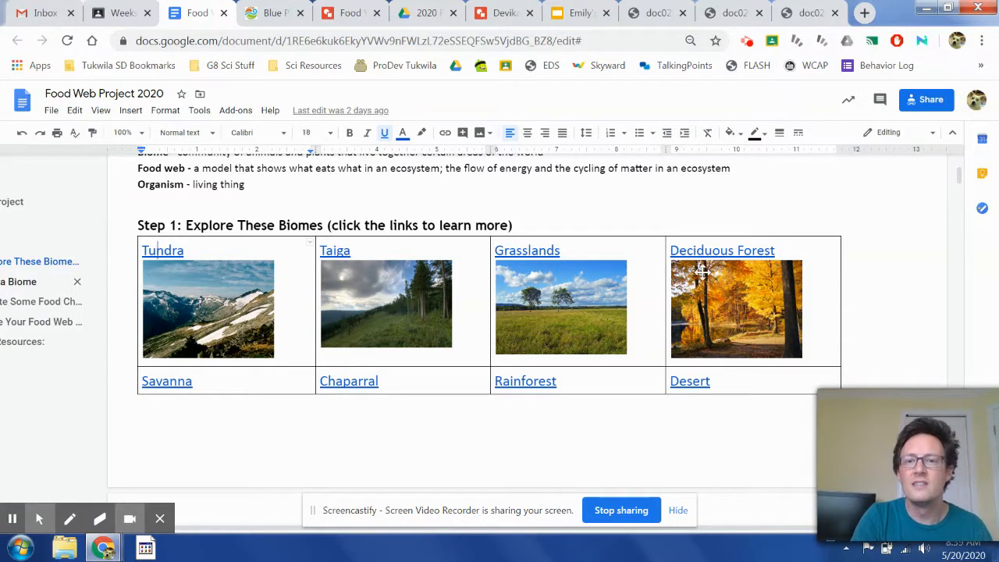
Scroll below the first biome table to the Alpine, Marine (ocean), Freshwater and Other row
{"action": "scroll", "scroll_direction": "down", "scroll_amount": 3}
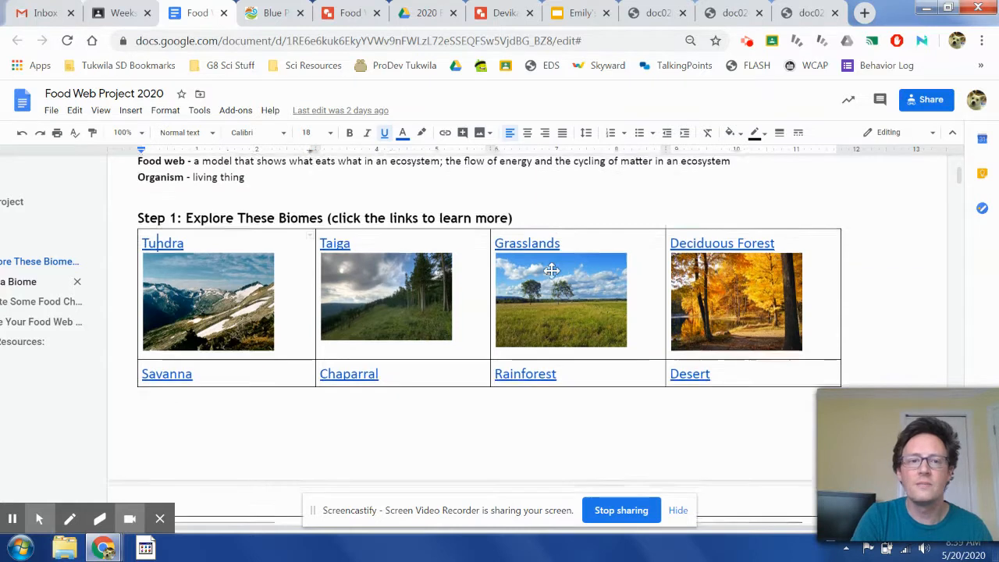
{"action": "scroll", "scroll_direction": "down", "scroll_amount": 3}
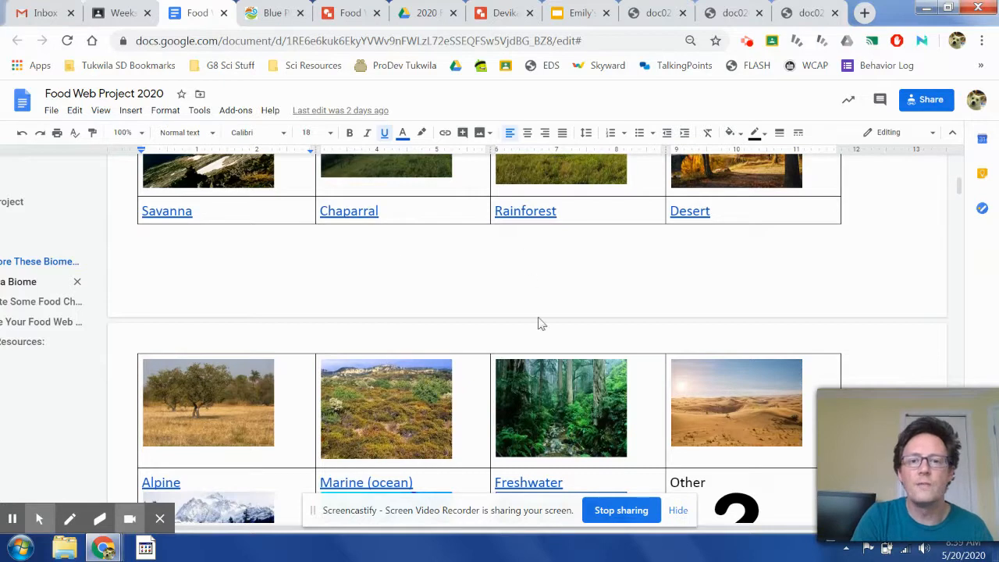
{"action": "mouse_move", "coordinate": [720, 363]}
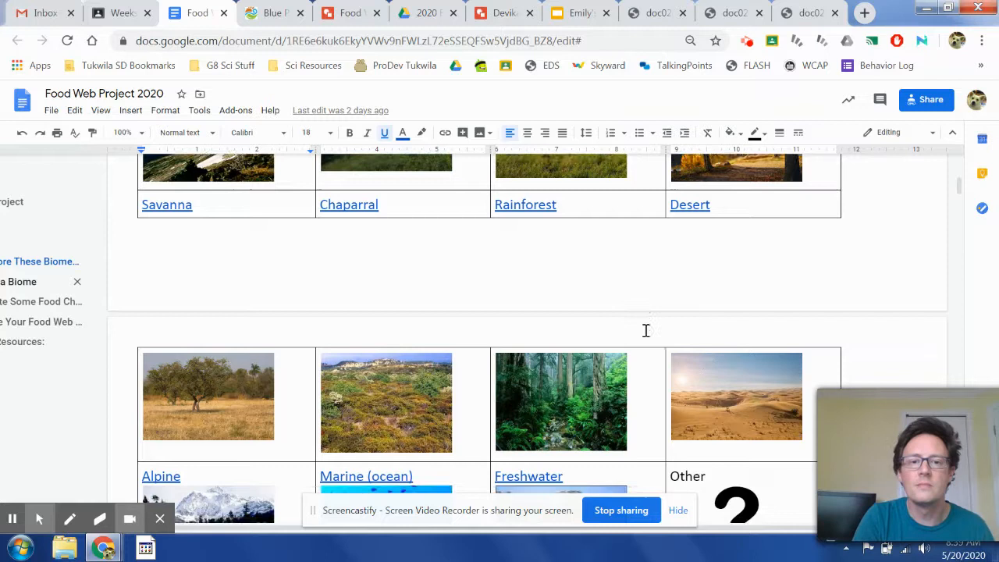
Scroll past the remaining biome pictures to Step 2: Pick a Biome and its prompts
{"action": "scroll", "scroll_direction": "down", "scroll_amount": 3}
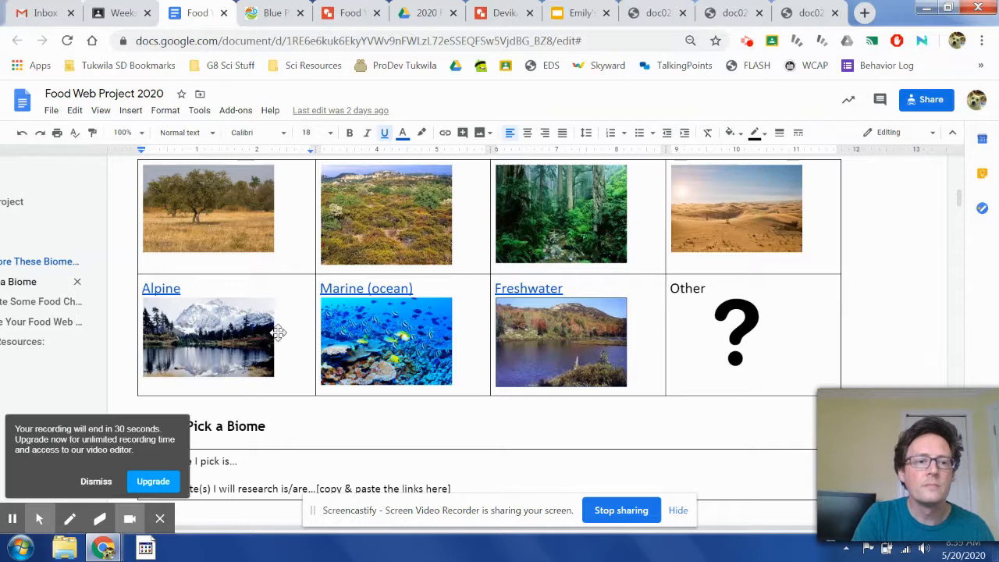
{"action": "mouse_move", "coordinate": [399, 319]}
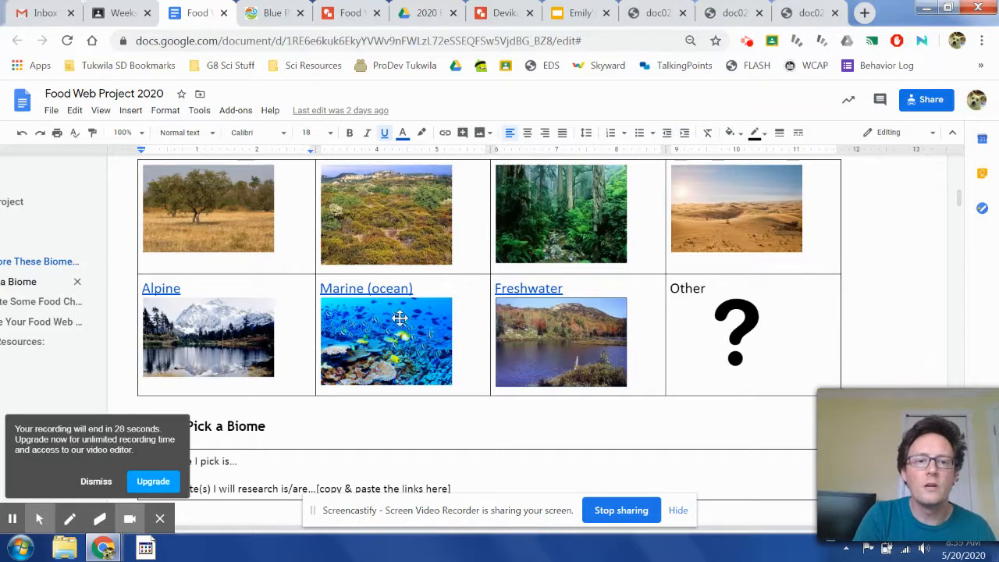
{"action": "mouse_move", "coordinate": [542, 324]}
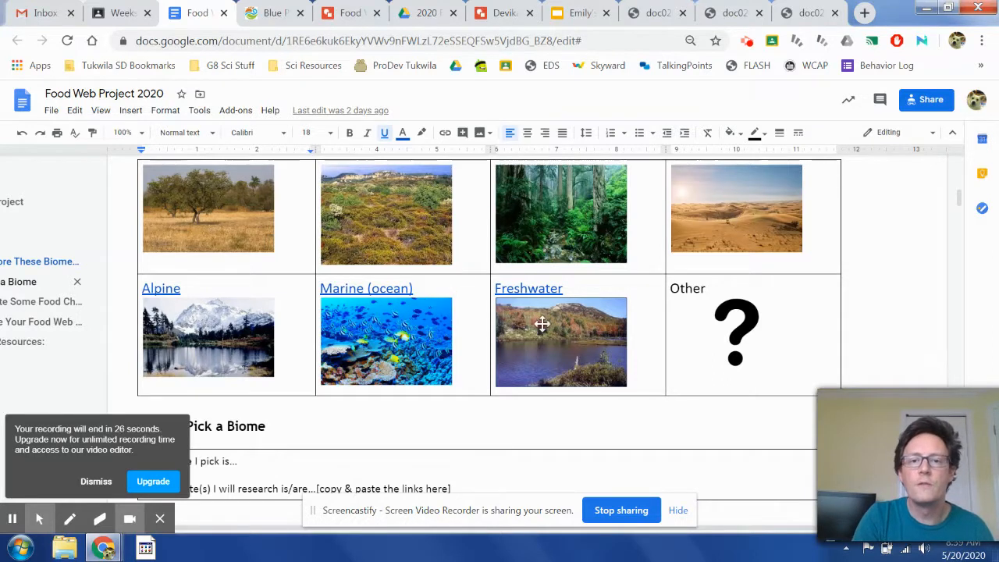
{"action": "mouse_move", "coordinate": [567, 328]}
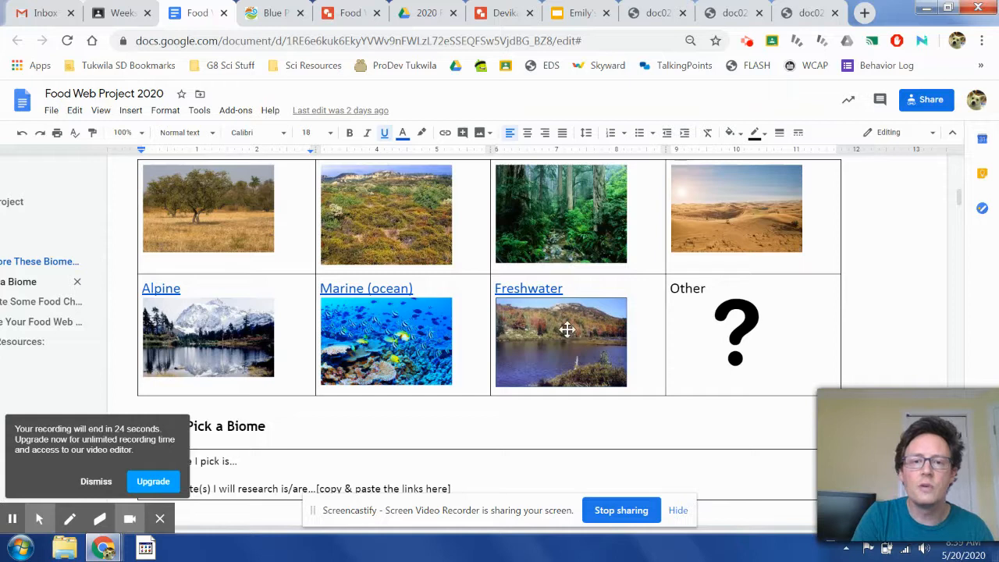
{"action": "mouse_move", "coordinate": [749, 299]}
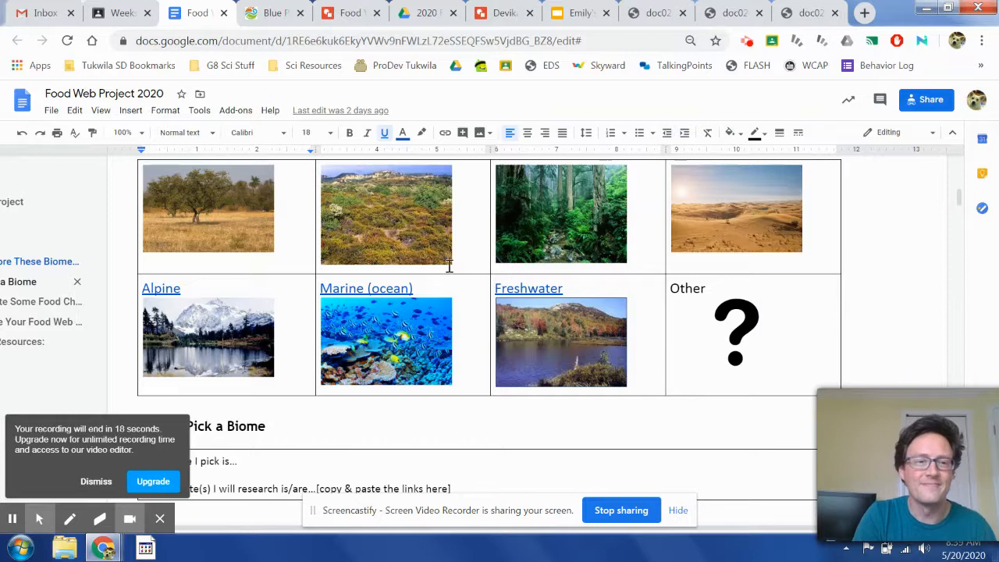
{"action": "scroll", "scroll_direction": "down", "scroll_amount": 3}
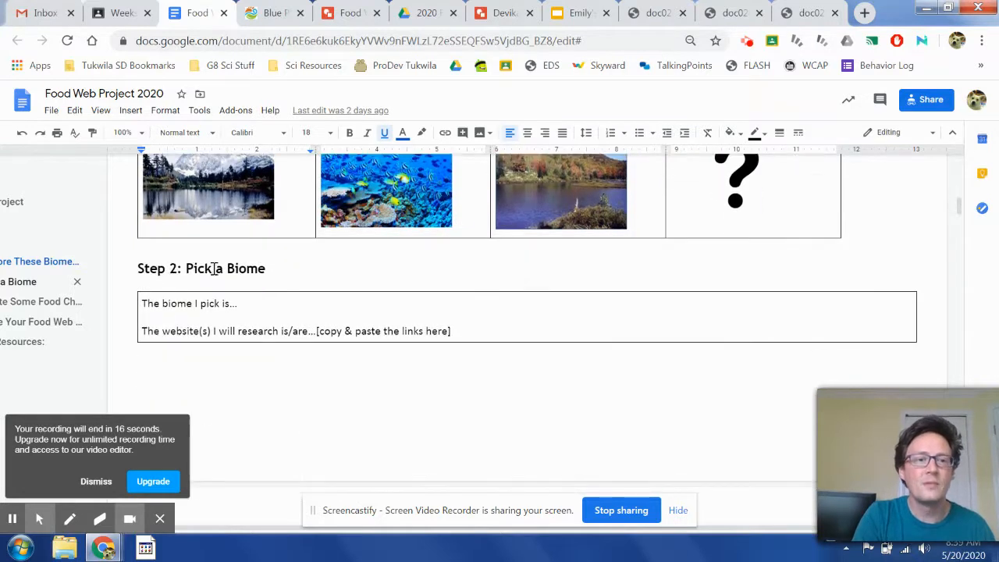
Scroll the project doc down to Step 3: Create Some Food Chains and its producer/consumer table
{"action": "scroll", "scroll_direction": "down", "scroll_amount": 3}
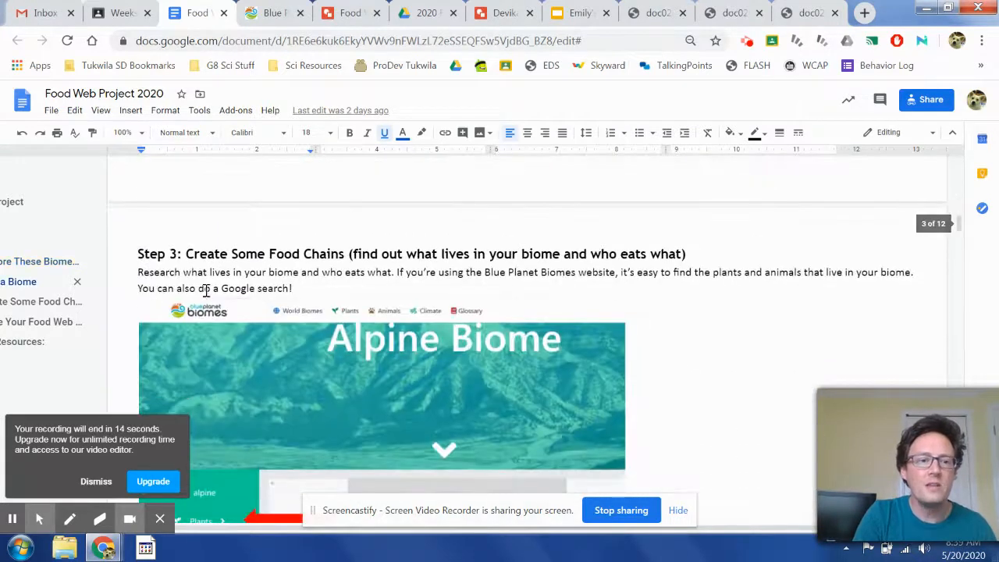
{"action": "scroll", "scroll_direction": "down", "scroll_amount": 3}
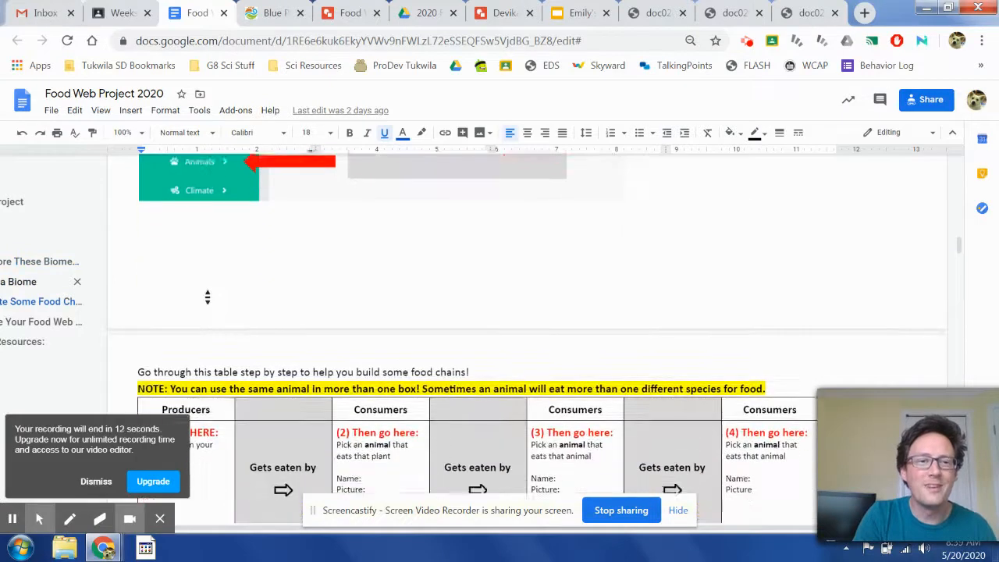
{"action": "scroll", "scroll_direction": "down", "scroll_amount": 3}
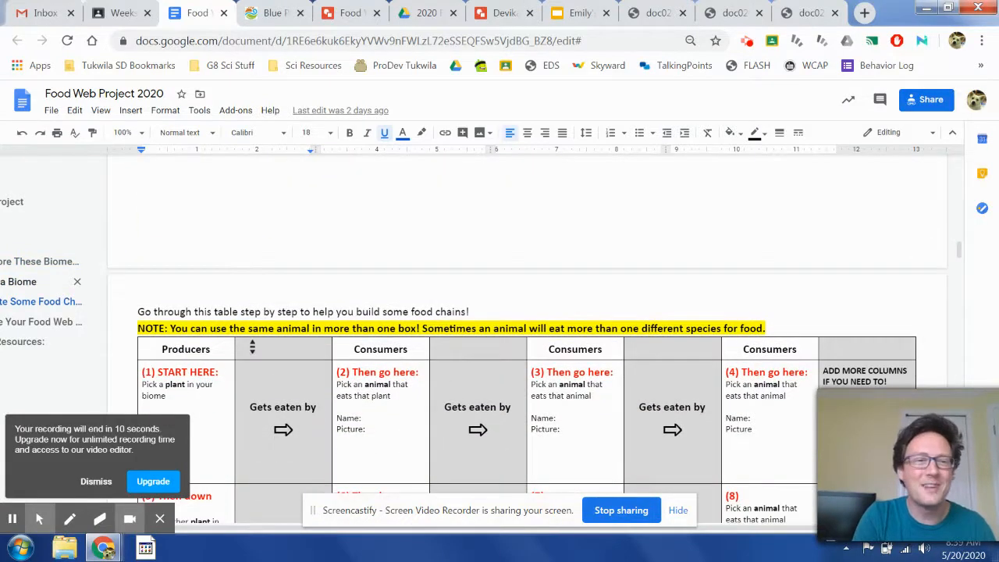